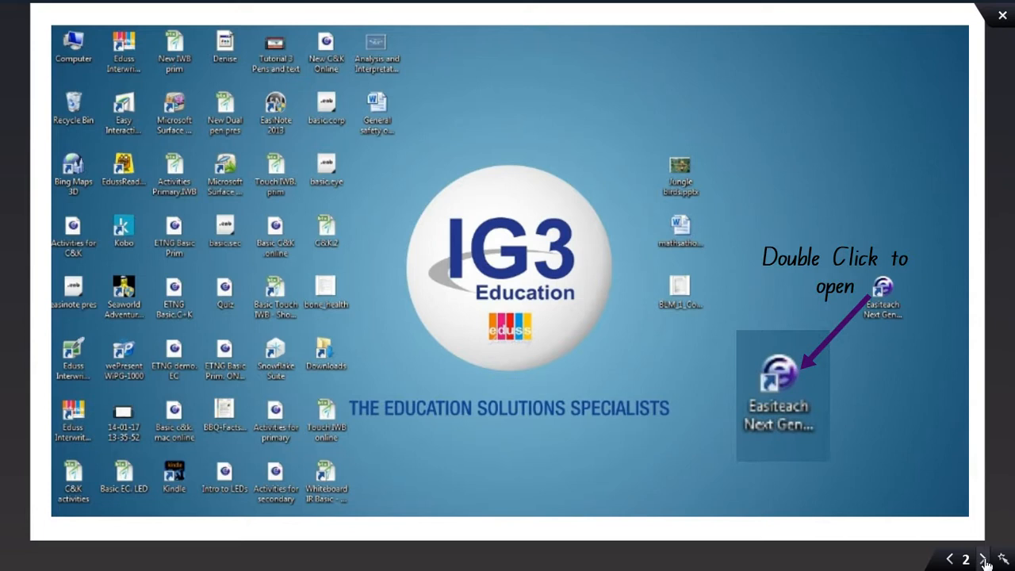
# - Launch Easiteach Next Gen from the desktop shortcut to reach its start dashboard
pyautogui.doubleClick(781, 373)
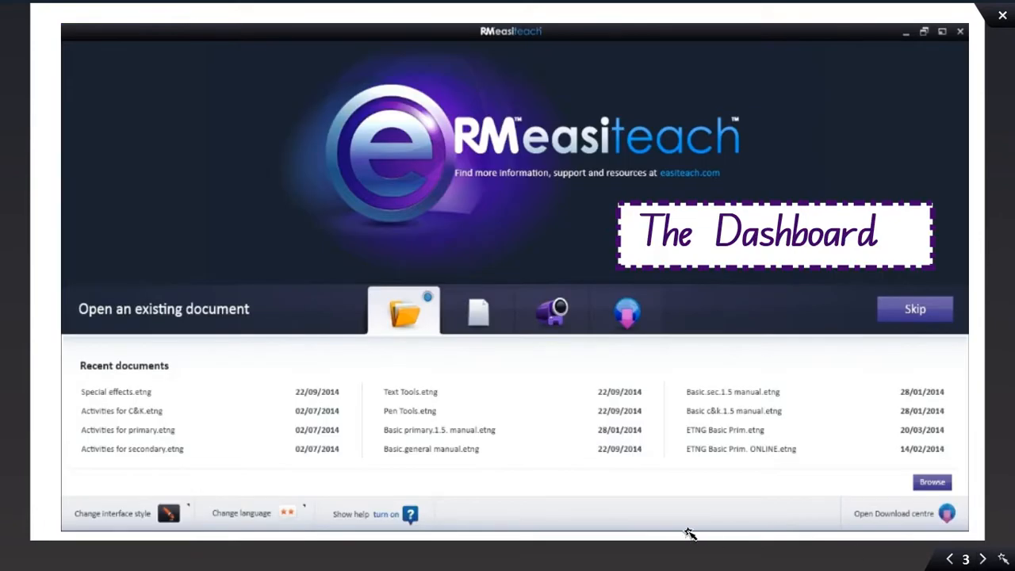
pyautogui.moveTo(622, 528)
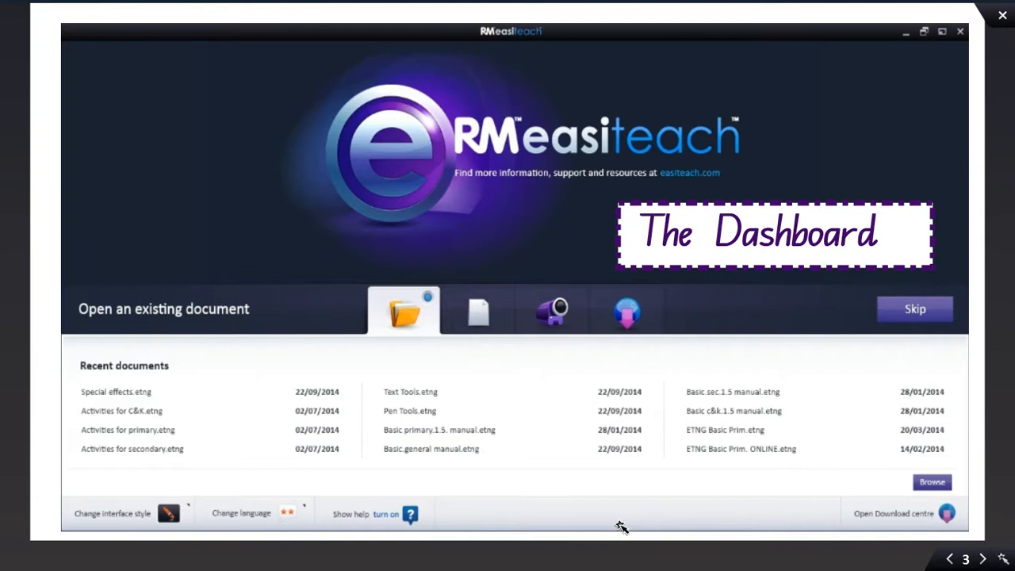
pyautogui.moveTo(179, 387)
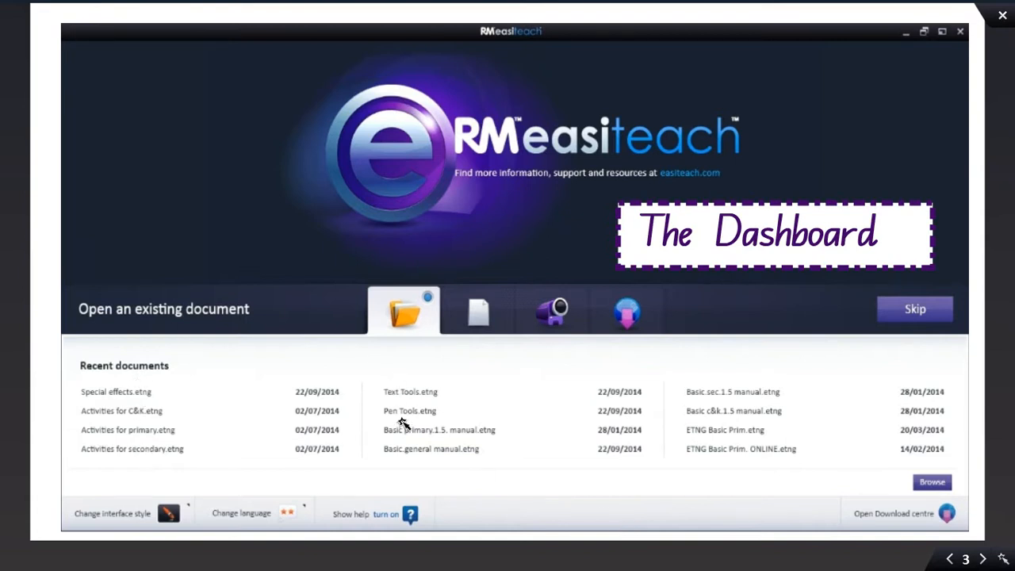
pyautogui.moveTo(712, 473)
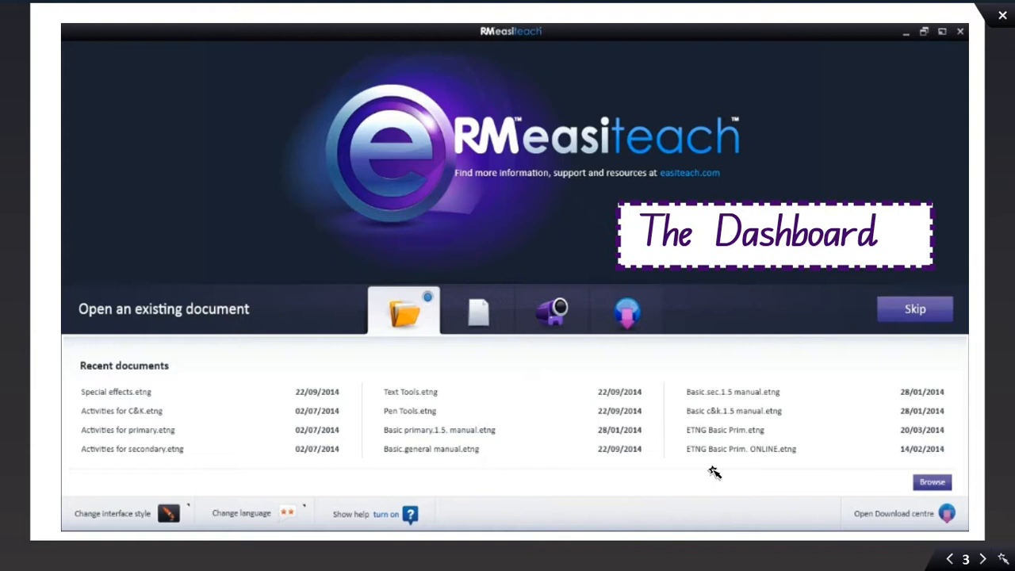
pyautogui.moveTo(714, 466)
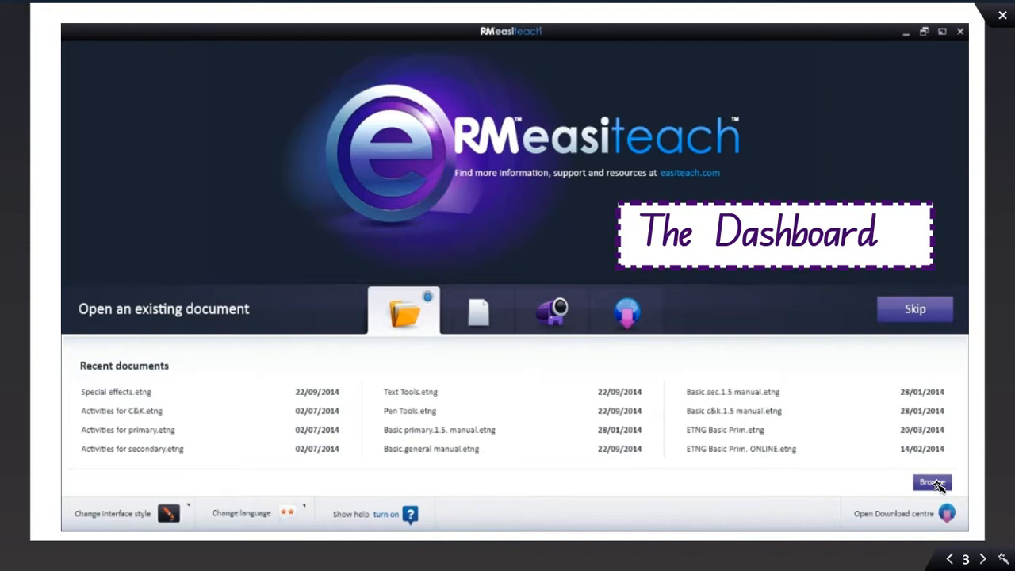
pyautogui.moveTo(984, 559)
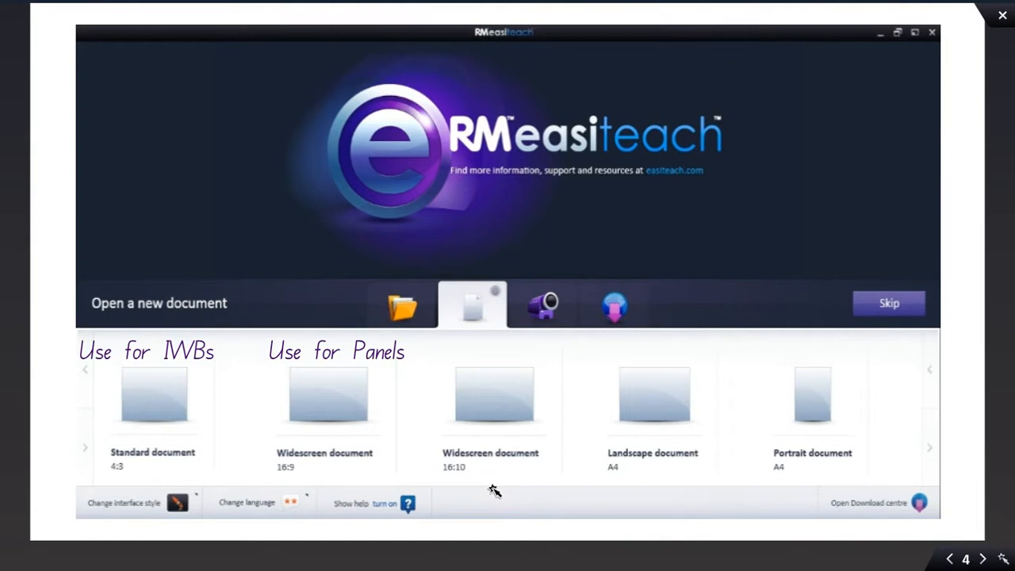
pyautogui.moveTo(204, 363)
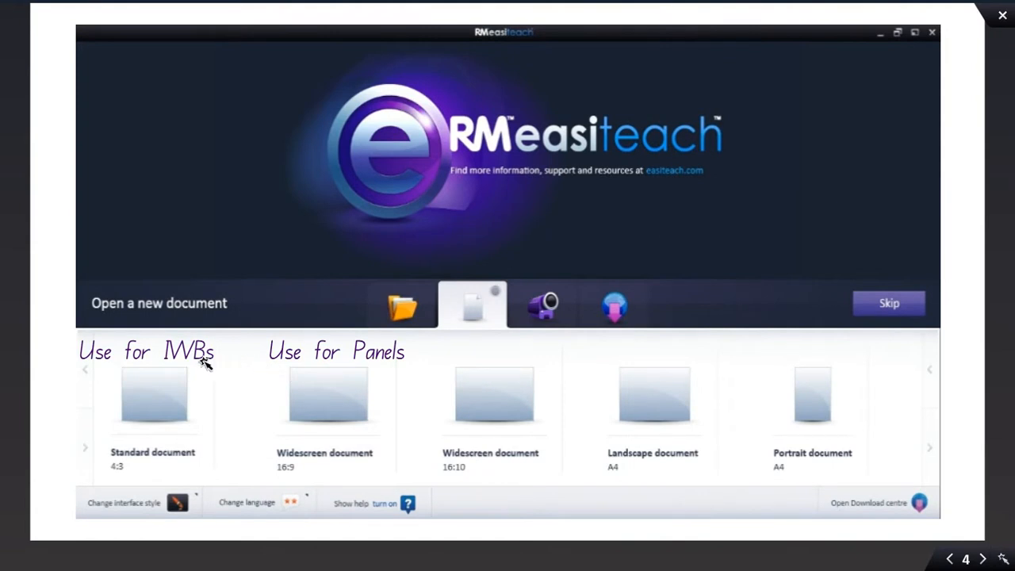
pyautogui.moveTo(125, 442)
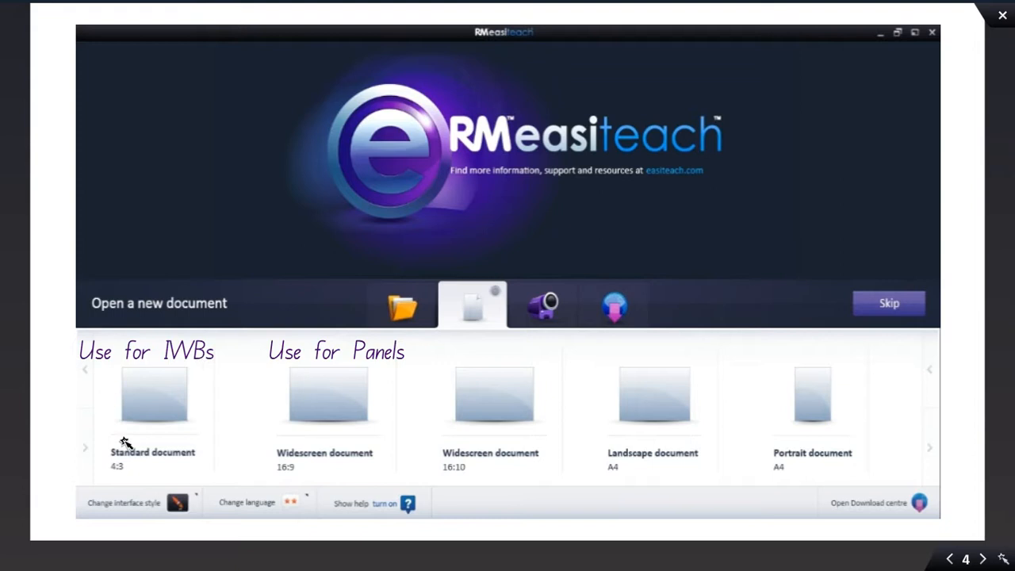
pyautogui.moveTo(133, 409)
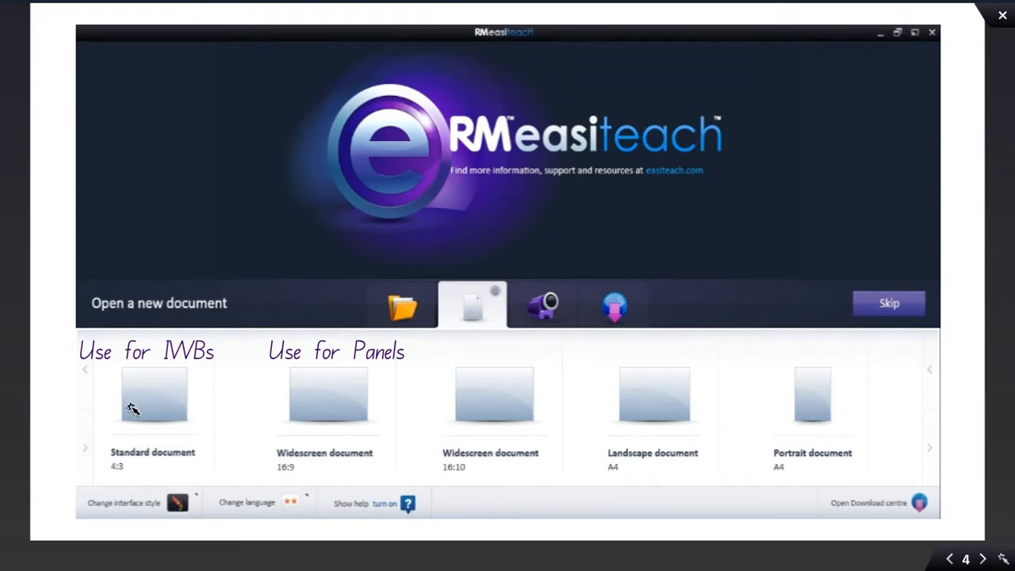
pyautogui.moveTo(401, 416)
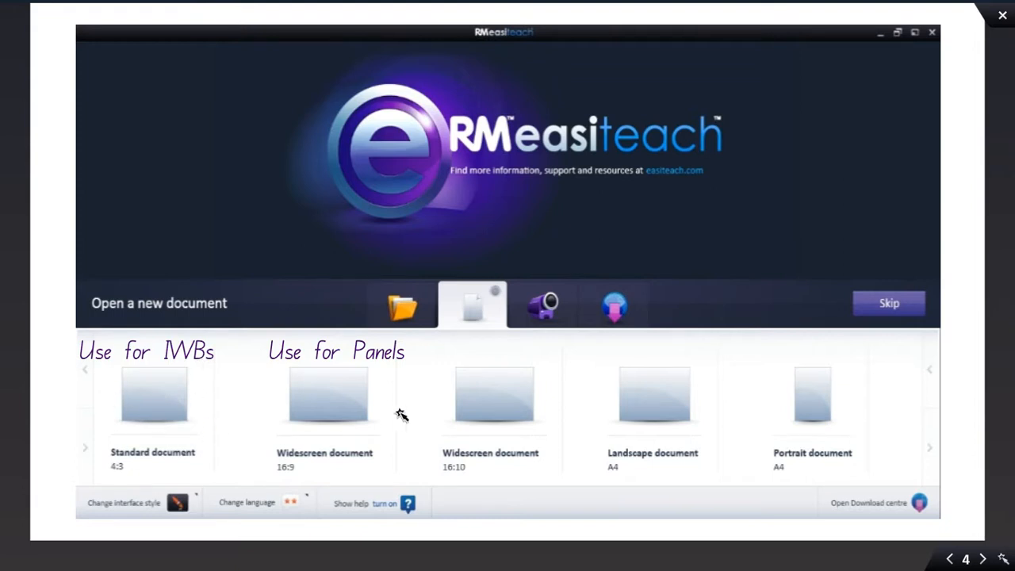
pyautogui.moveTo(286, 439)
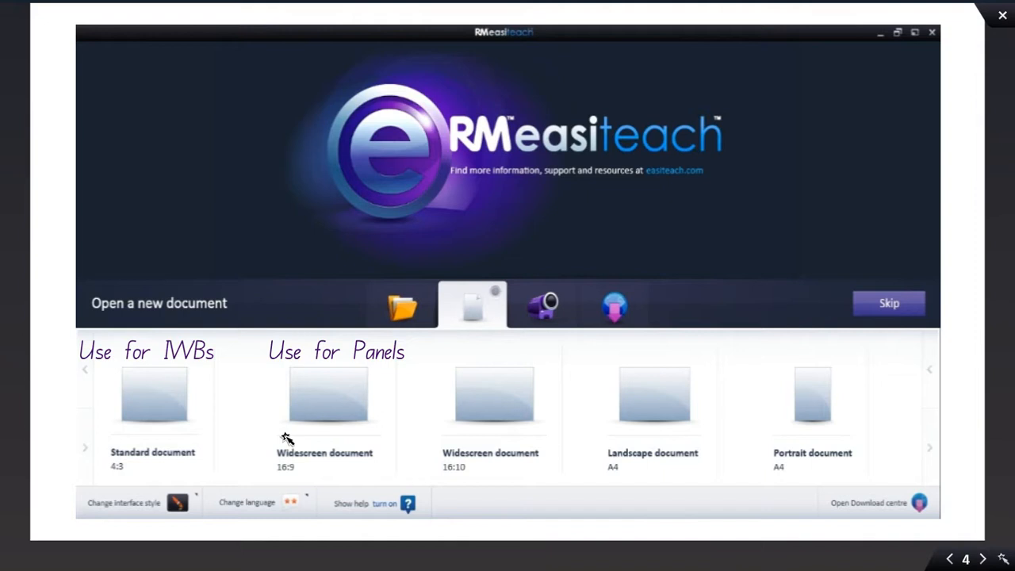
pyautogui.moveTo(281, 472)
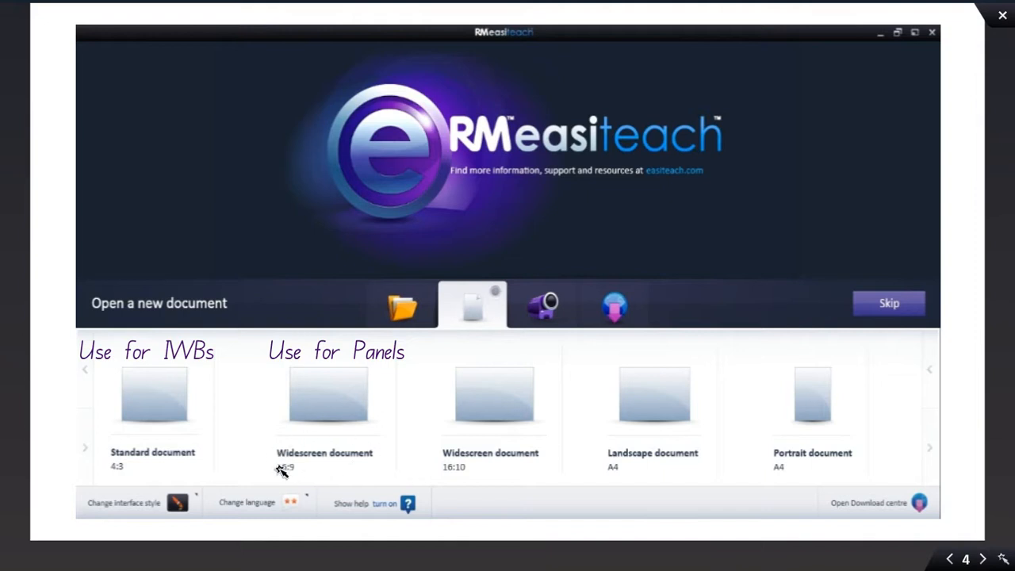
pyautogui.moveTo(776, 524)
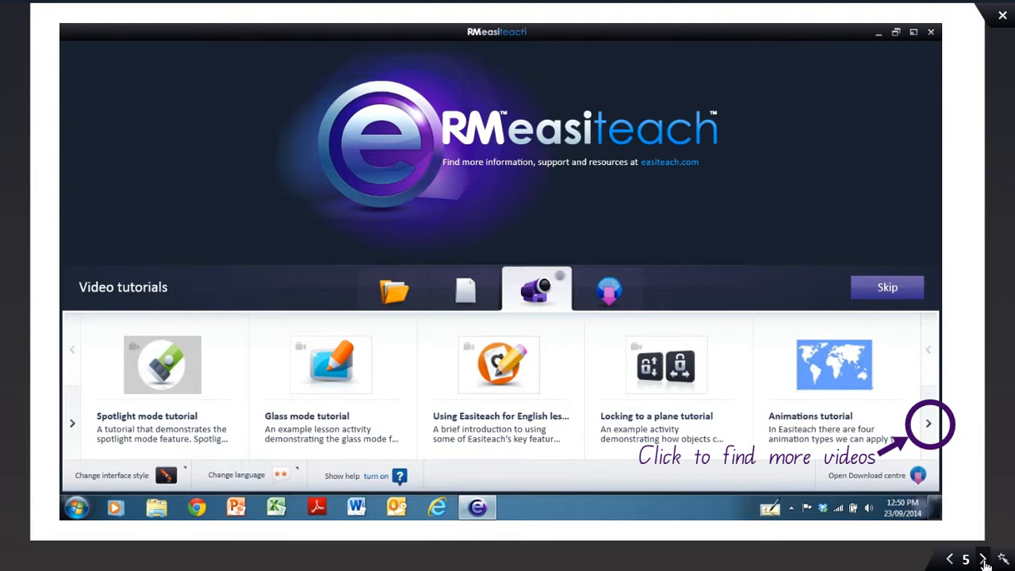
pyautogui.moveTo(979, 502)
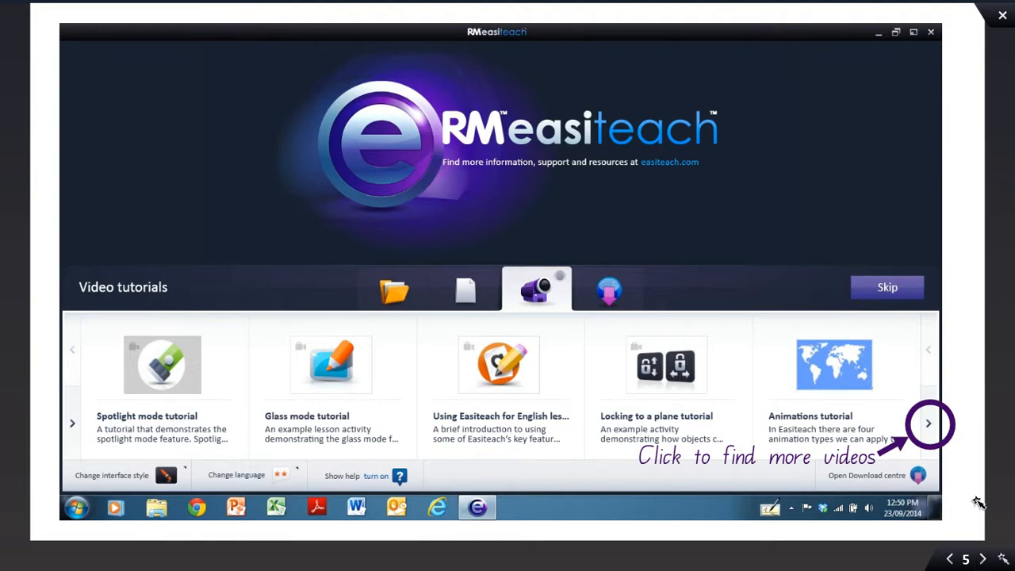
pyautogui.moveTo(930, 435)
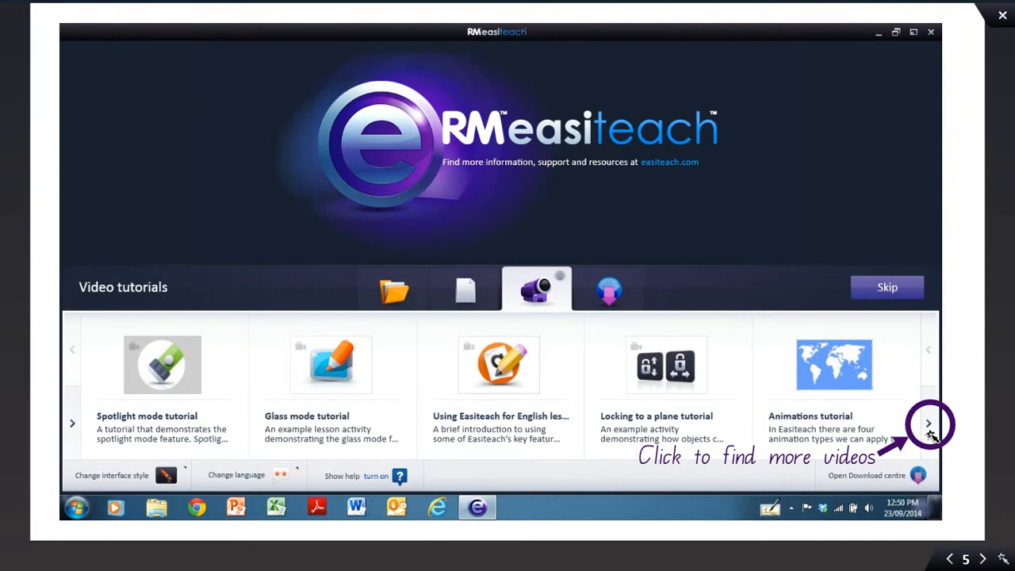
pyautogui.moveTo(943, 479)
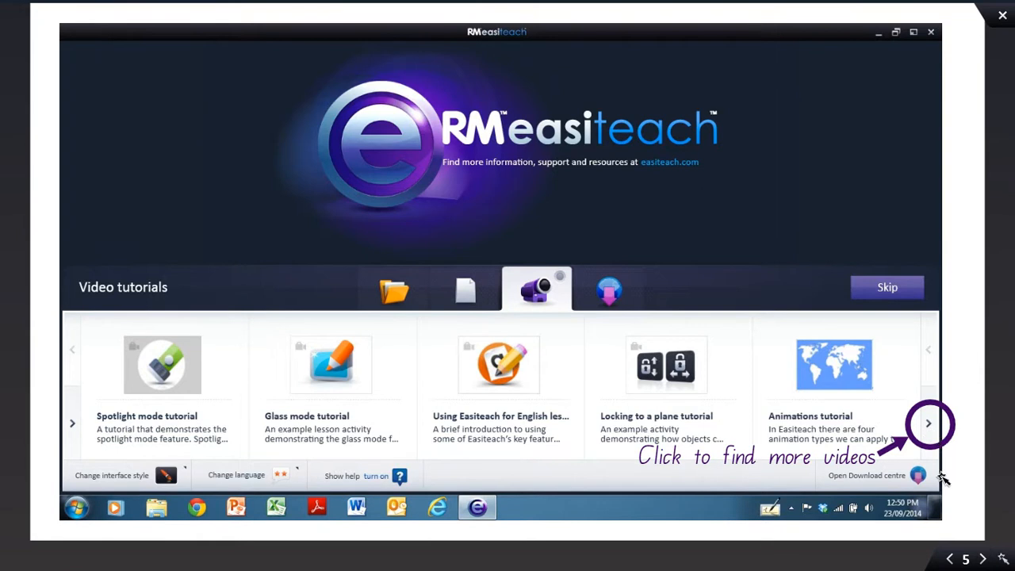
pyautogui.moveTo(974, 531)
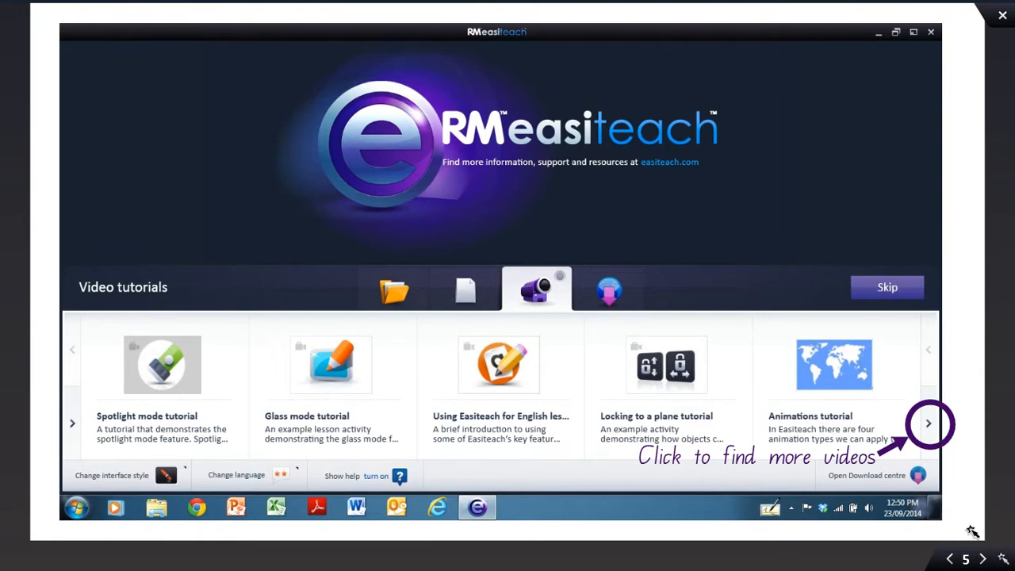
pyautogui.moveTo(983, 559)
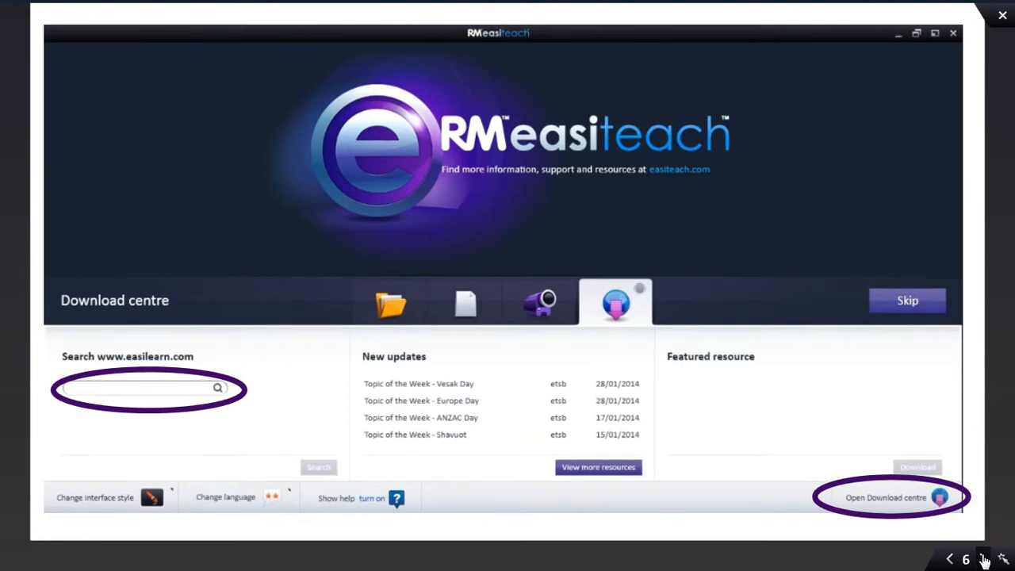
pyautogui.moveTo(822, 342)
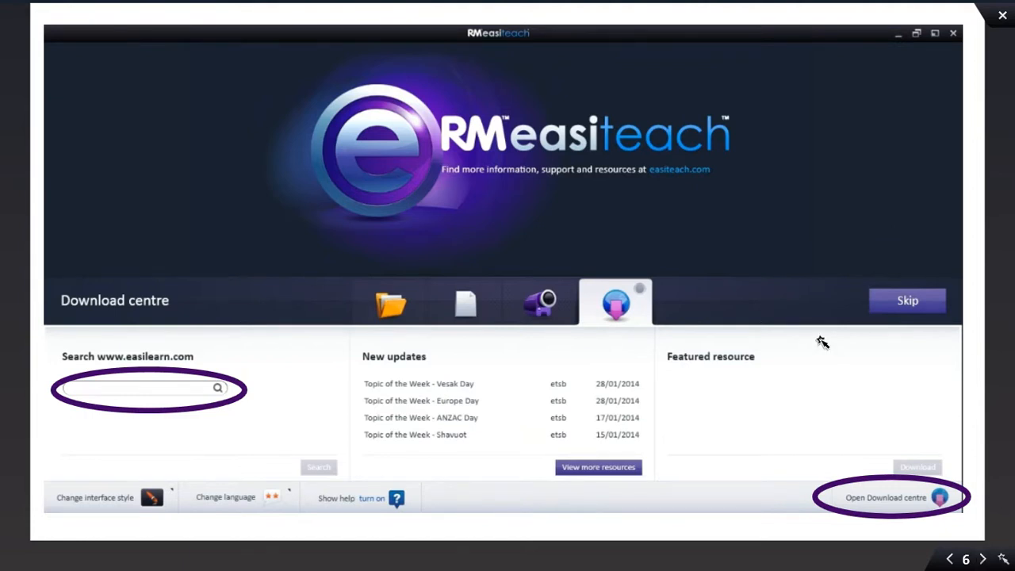
pyautogui.moveTo(704, 181)
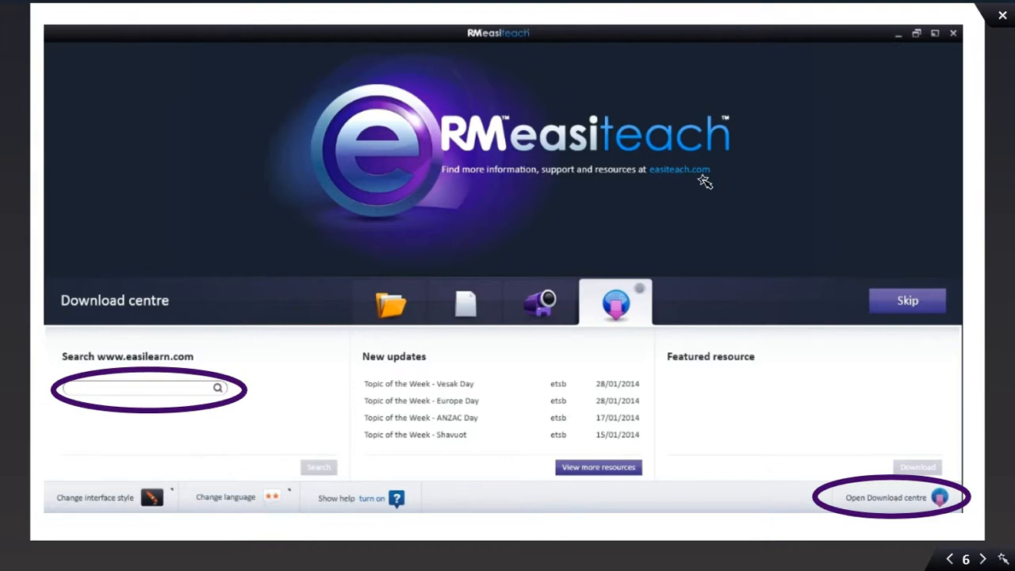
pyautogui.moveTo(336, 411)
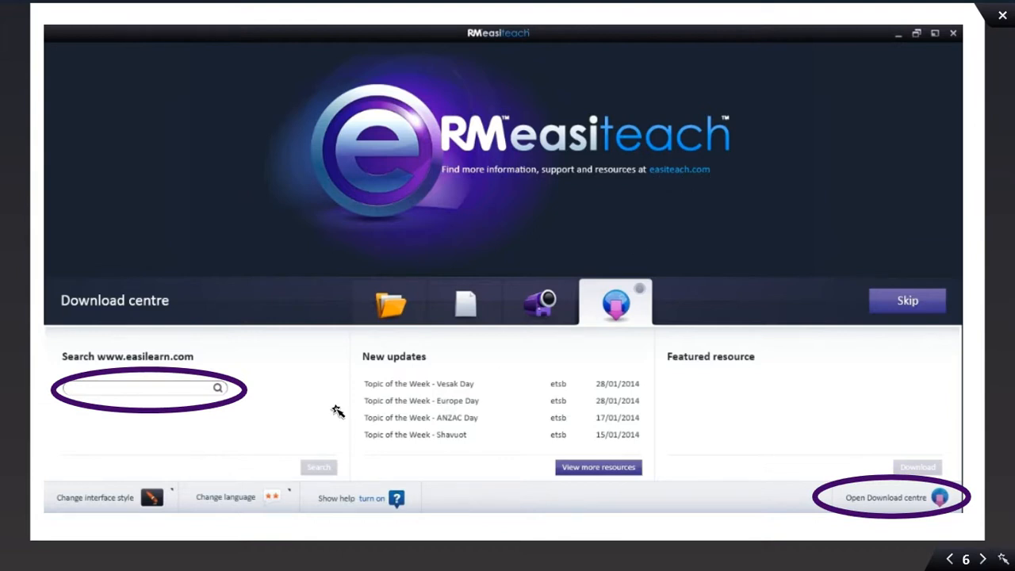
pyautogui.moveTo(189, 398)
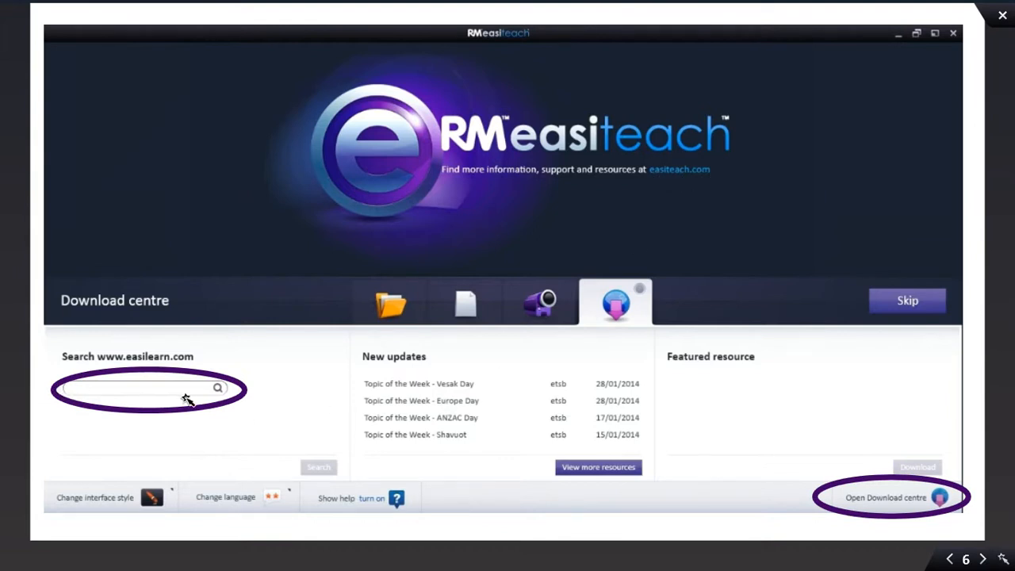
pyautogui.moveTo(219, 390)
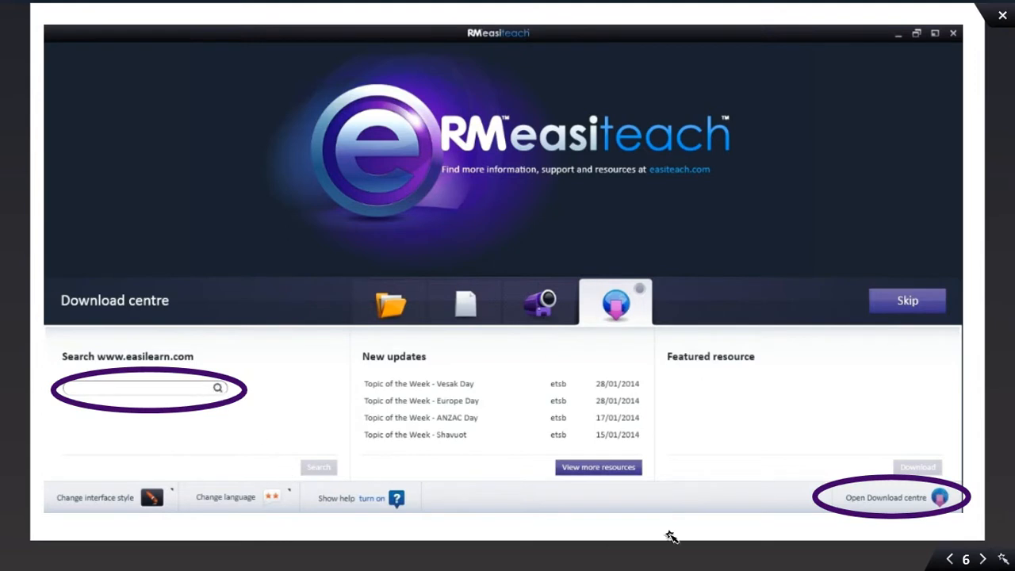
pyautogui.moveTo(957, 510)
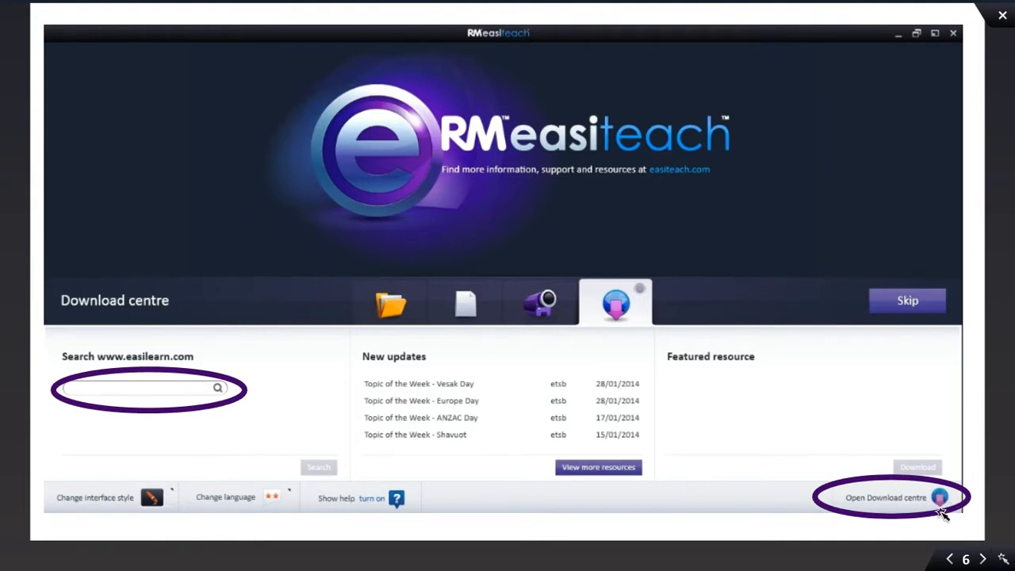
pyautogui.moveTo(984, 560)
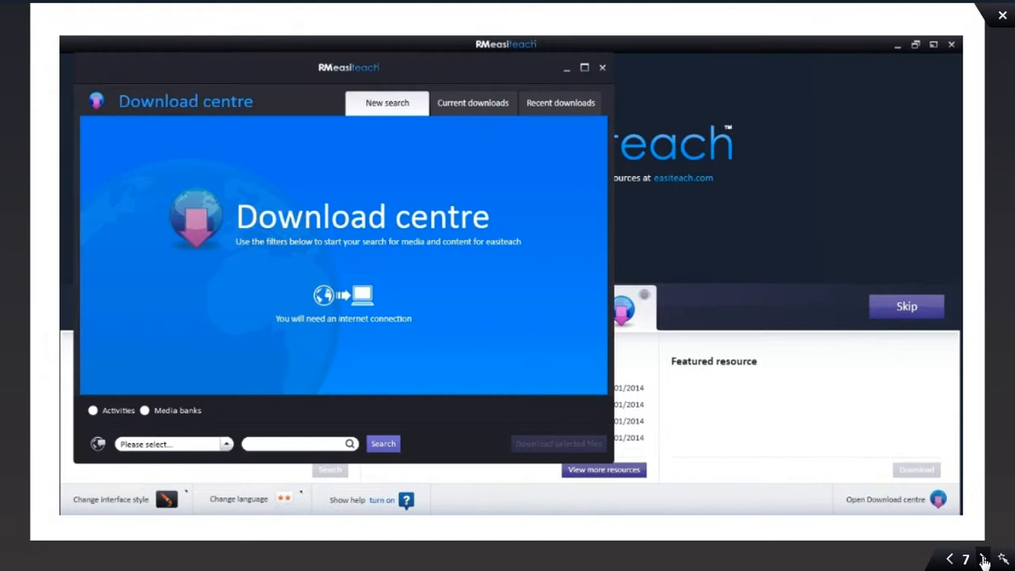
pyautogui.moveTo(448, 320)
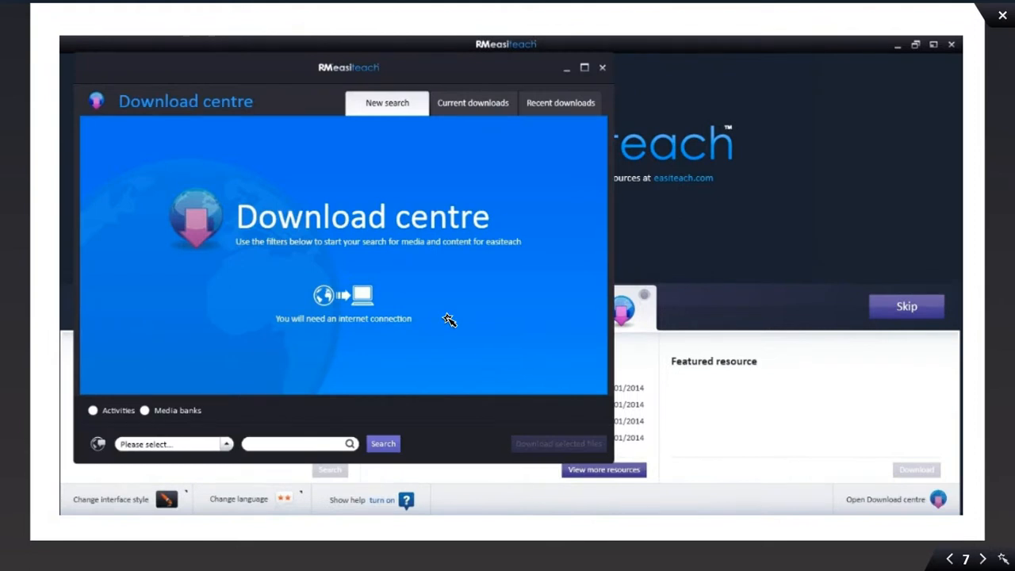
pyautogui.moveTo(357, 332)
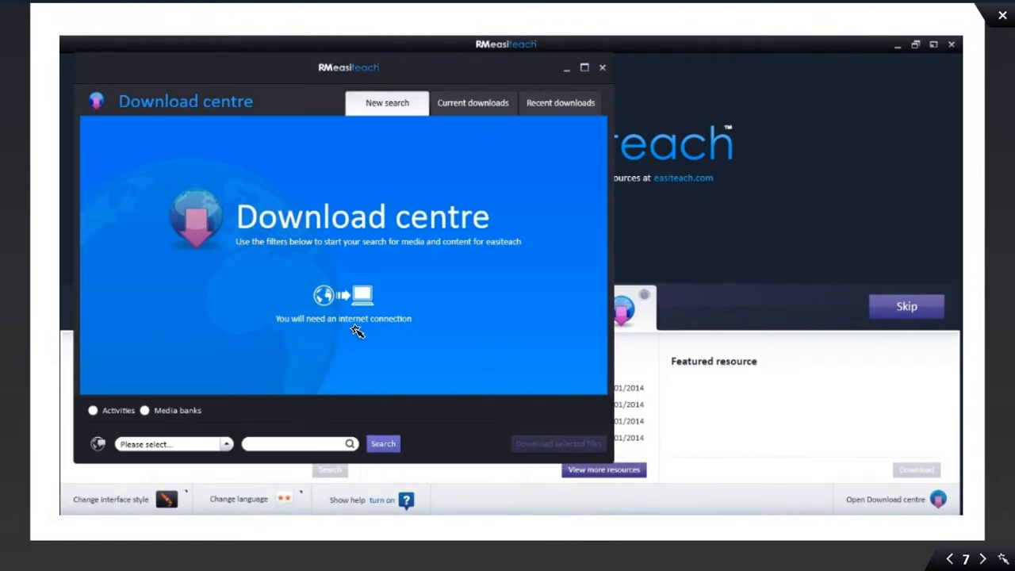
pyautogui.moveTo(411, 330)
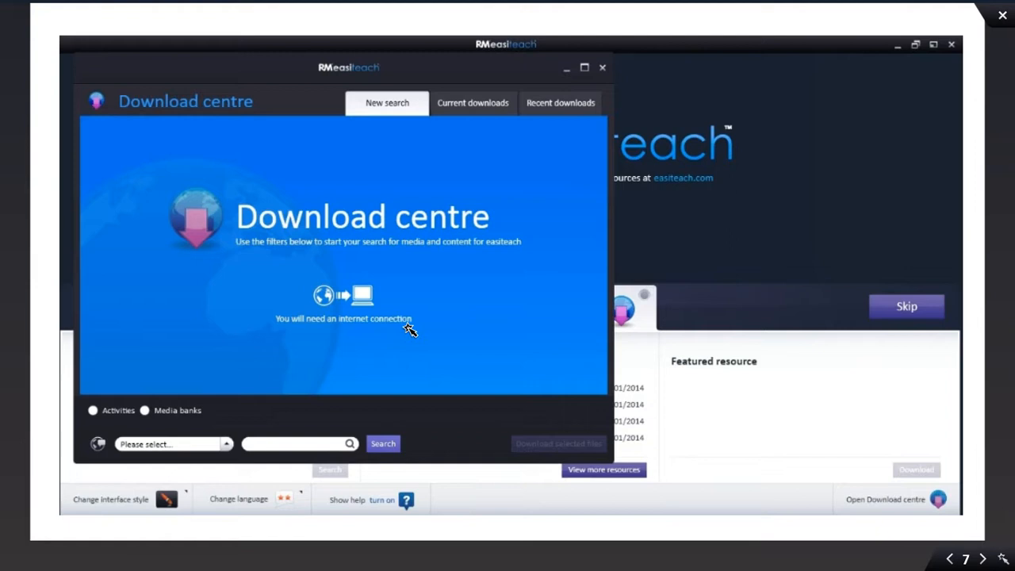
pyautogui.moveTo(224, 405)
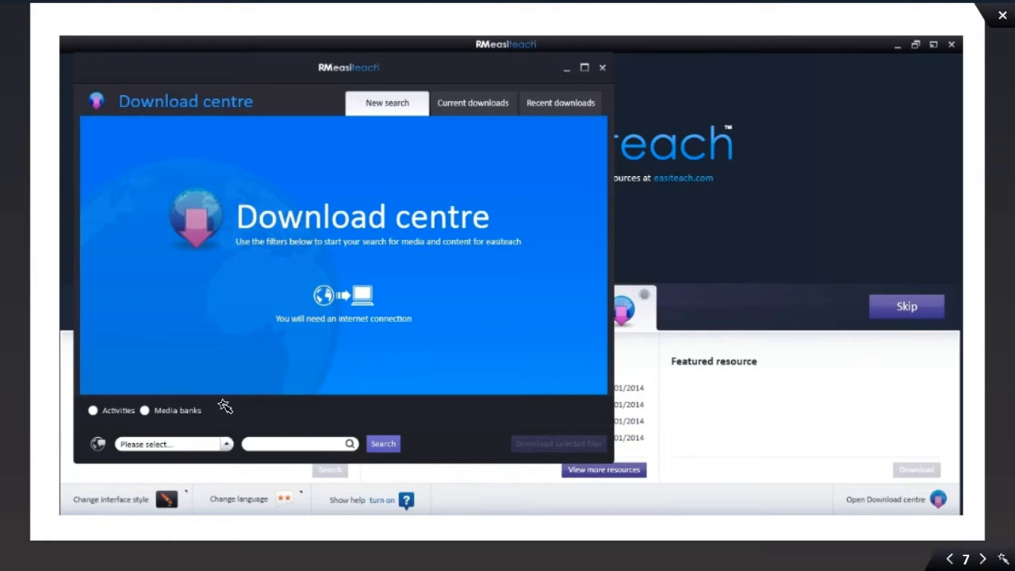
pyautogui.moveTo(531, 518)
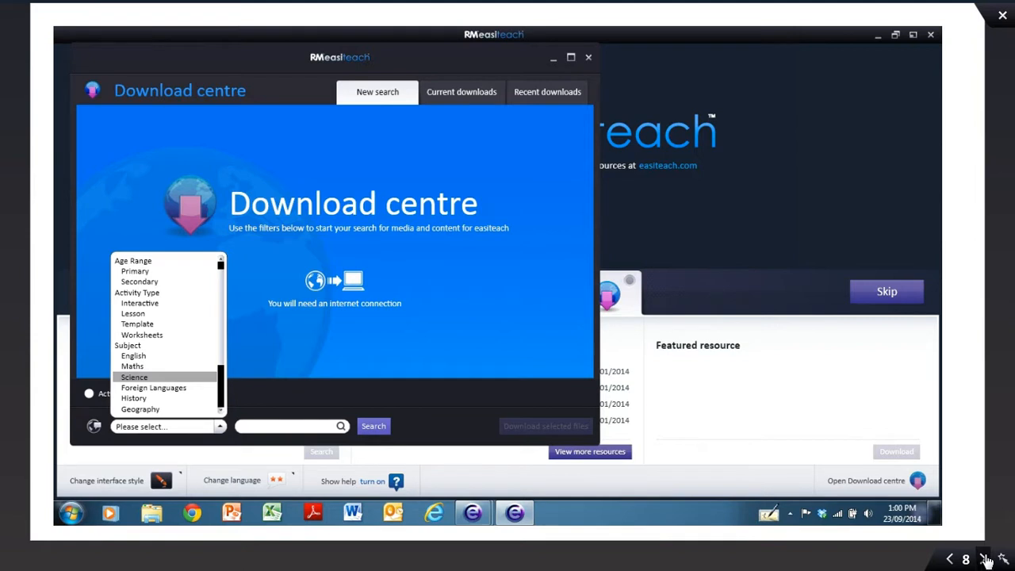
pyautogui.moveTo(239, 433)
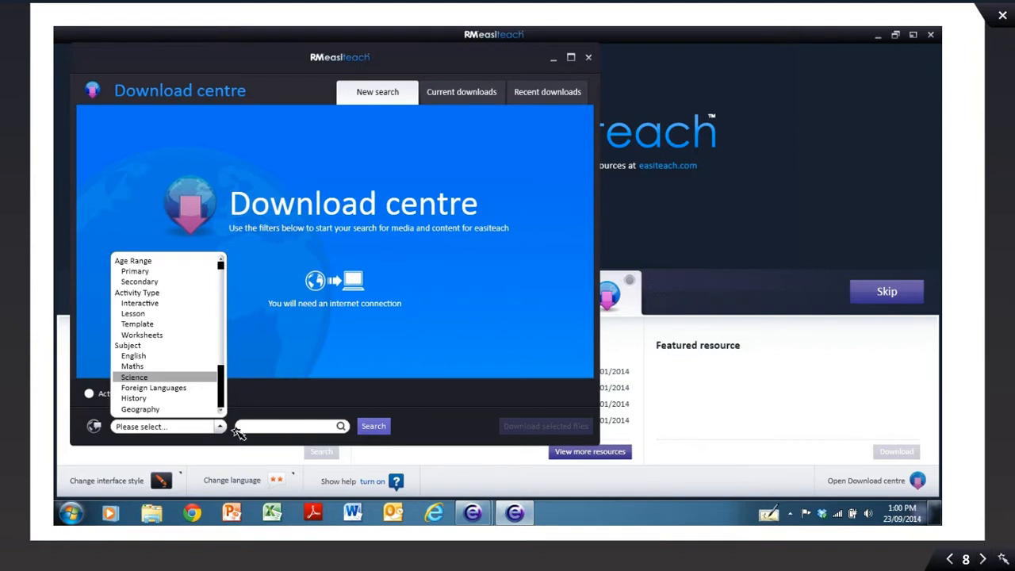
pyautogui.moveTo(325, 428)
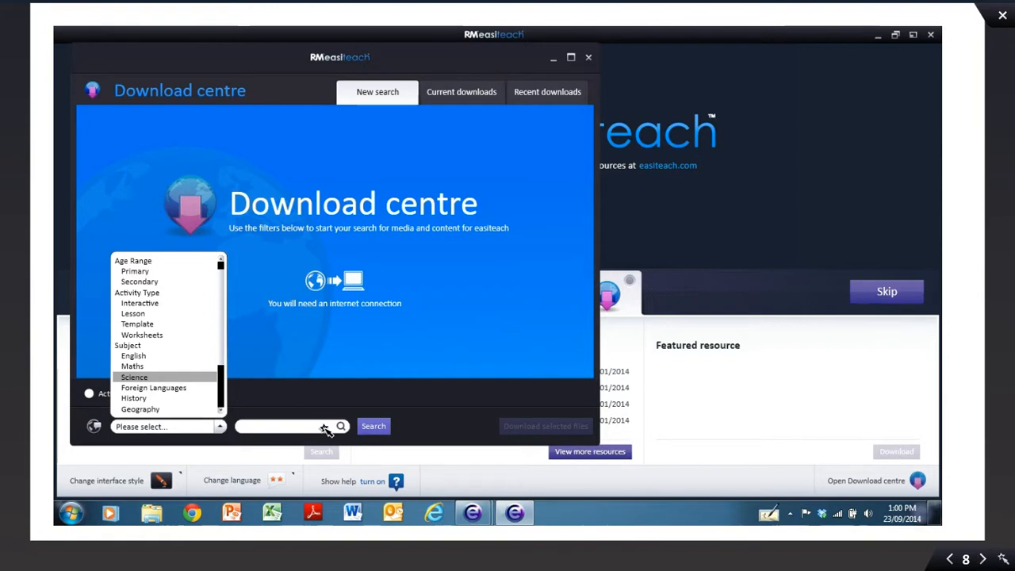
pyautogui.moveTo(363, 428)
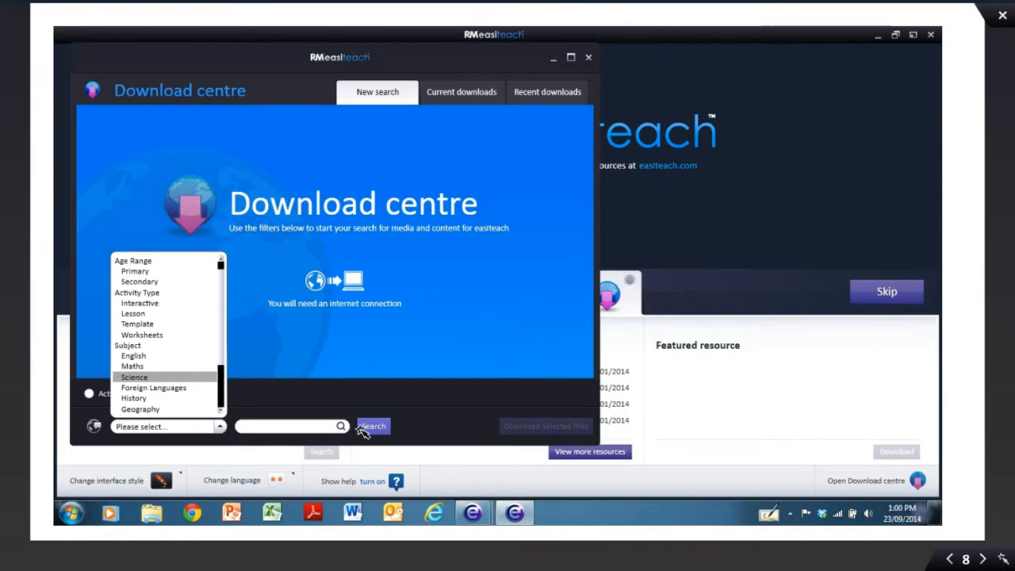
pyautogui.moveTo(934, 540)
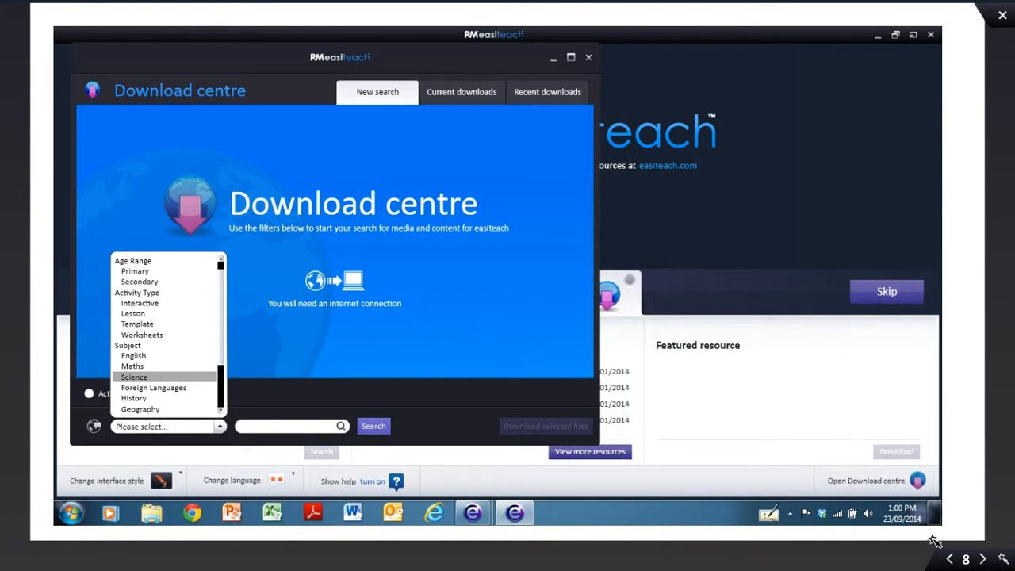
# - Run the Science-filtered search, returning 60 results in the Download centre
pyautogui.click(373, 426)
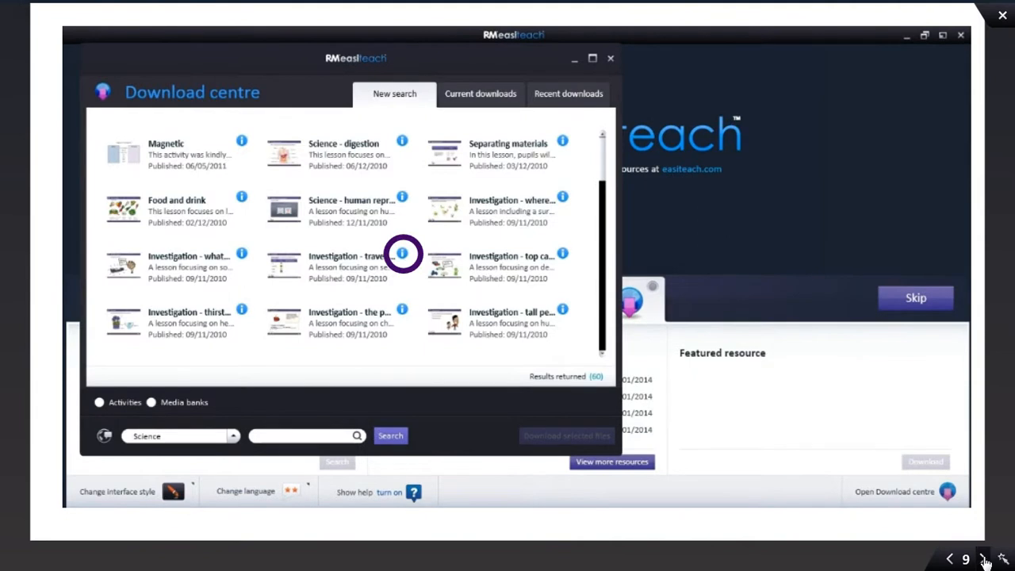
pyautogui.moveTo(498, 398)
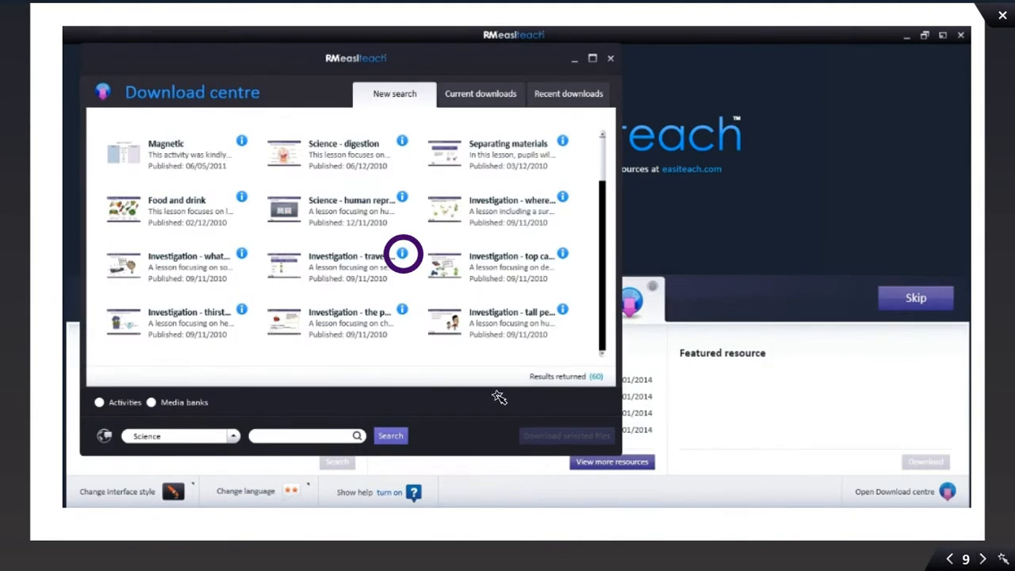
pyautogui.moveTo(536, 385)
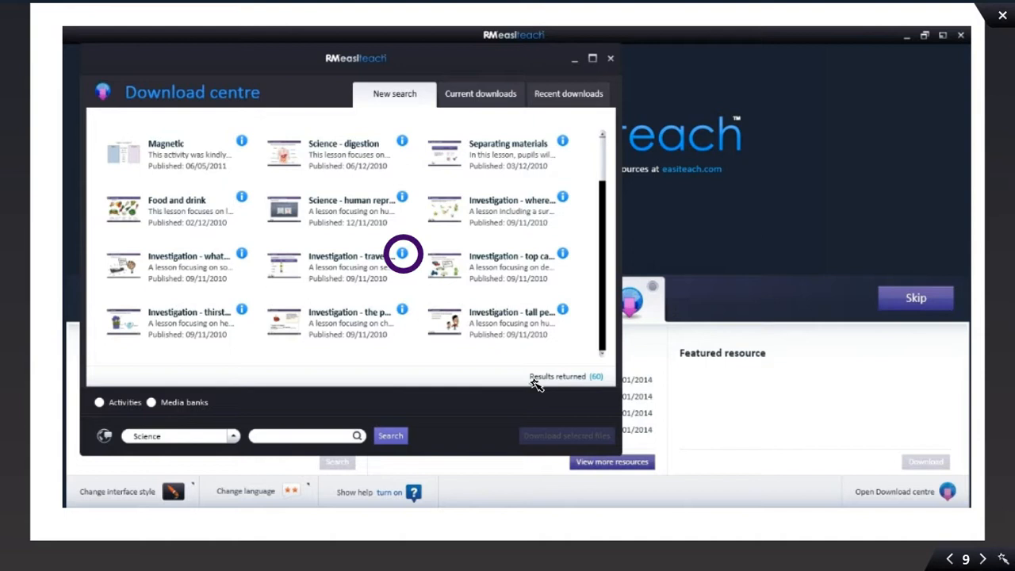
pyautogui.moveTo(604, 389)
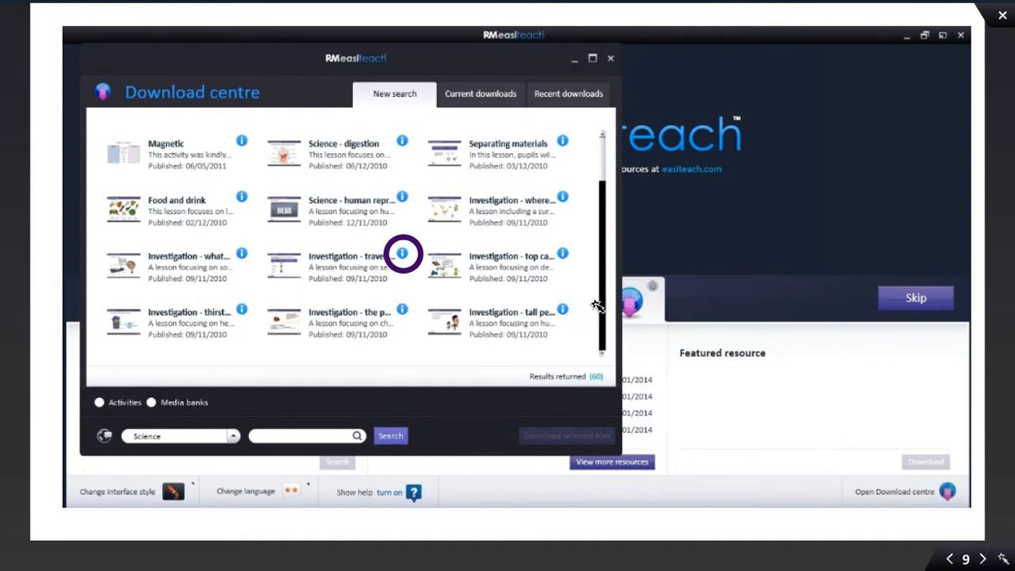
pyautogui.moveTo(668, 436)
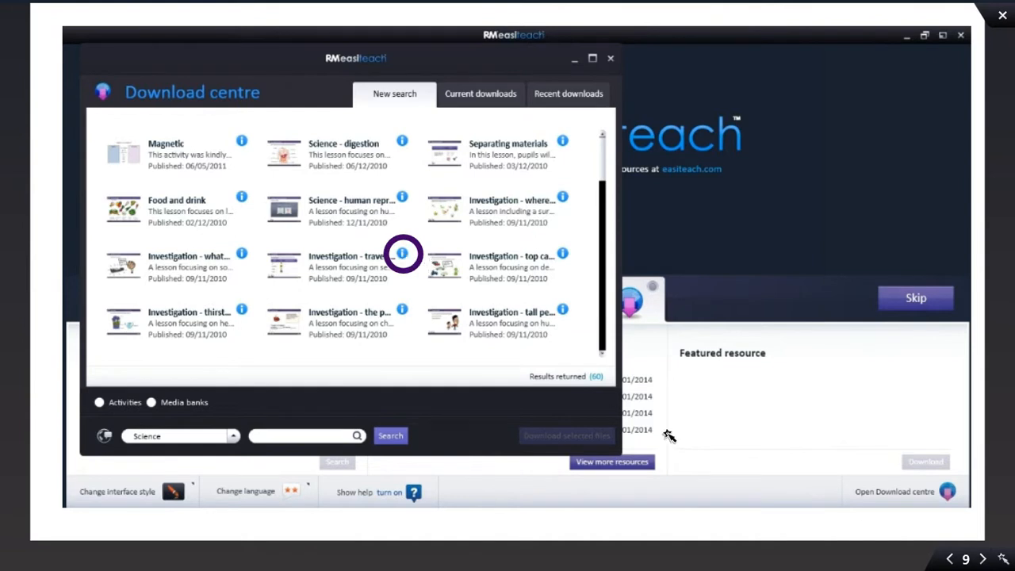
# - Select the Investigation - travelling seeds lesson tile from the Science results
pyautogui.click(403, 254)
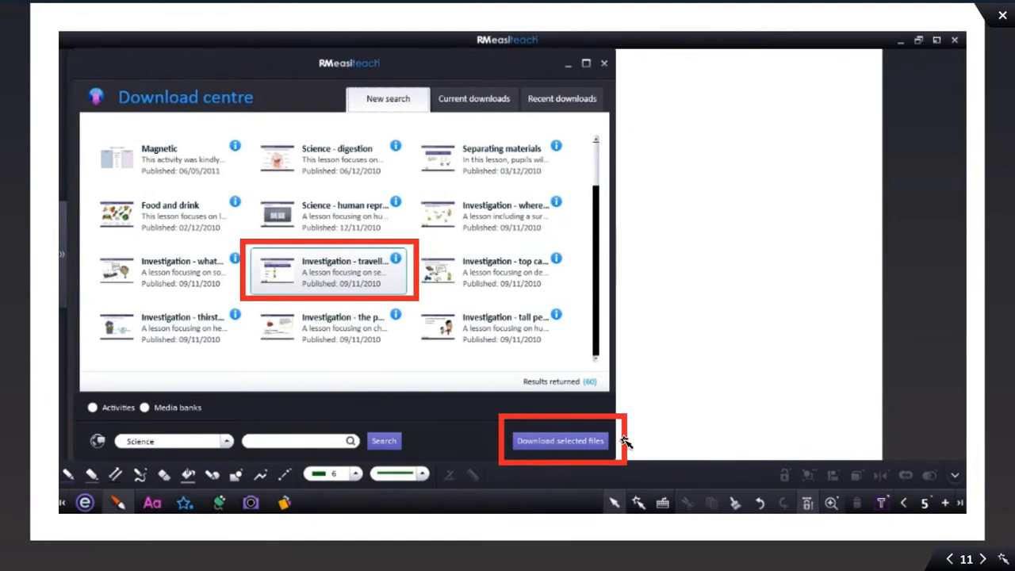
pyautogui.moveTo(849, 552)
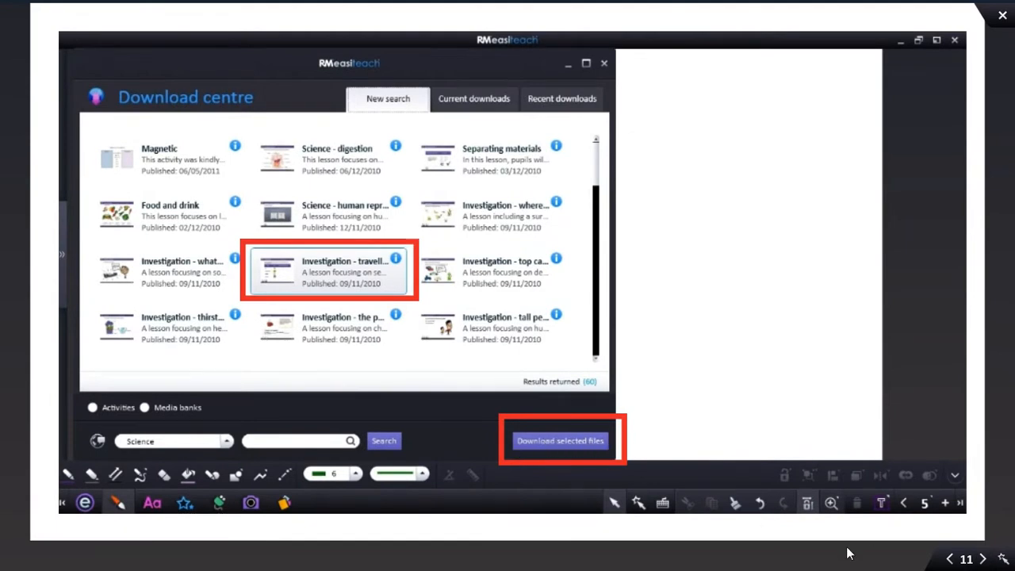
# - Download the travelling seeds lesson and view it under Recent downloads
pyautogui.click(560, 440)
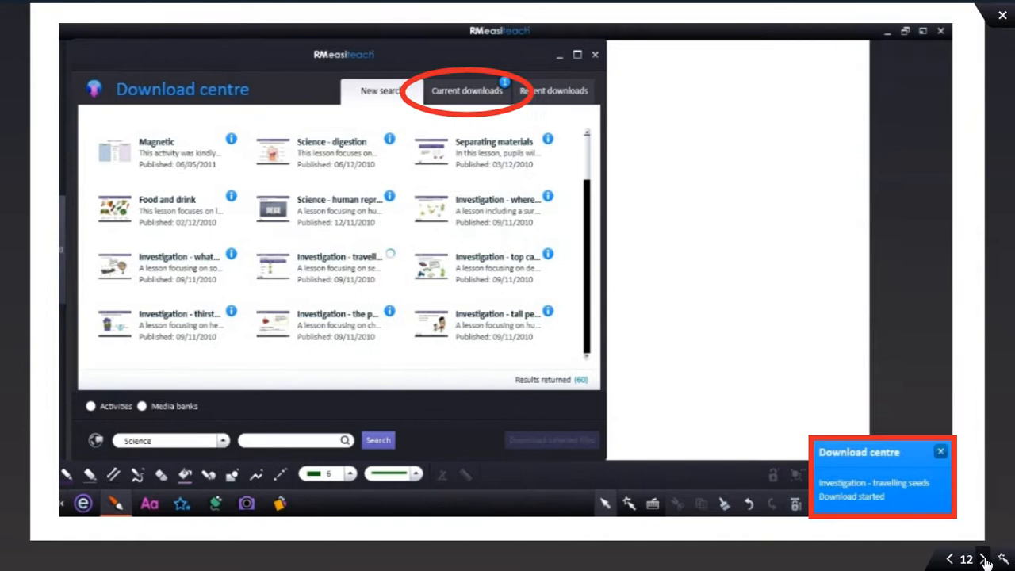
pyautogui.moveTo(918, 437)
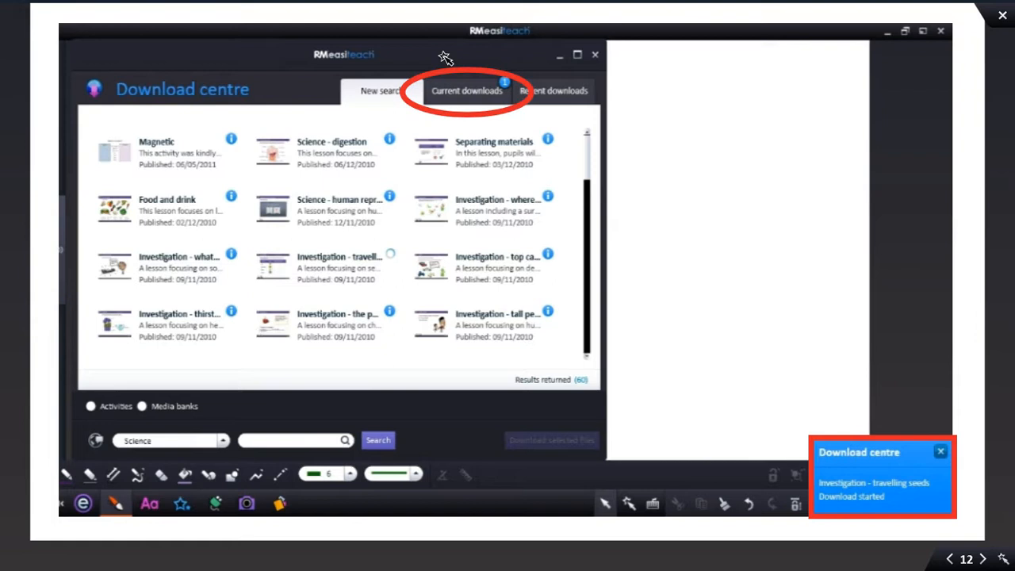
pyautogui.moveTo(441, 89)
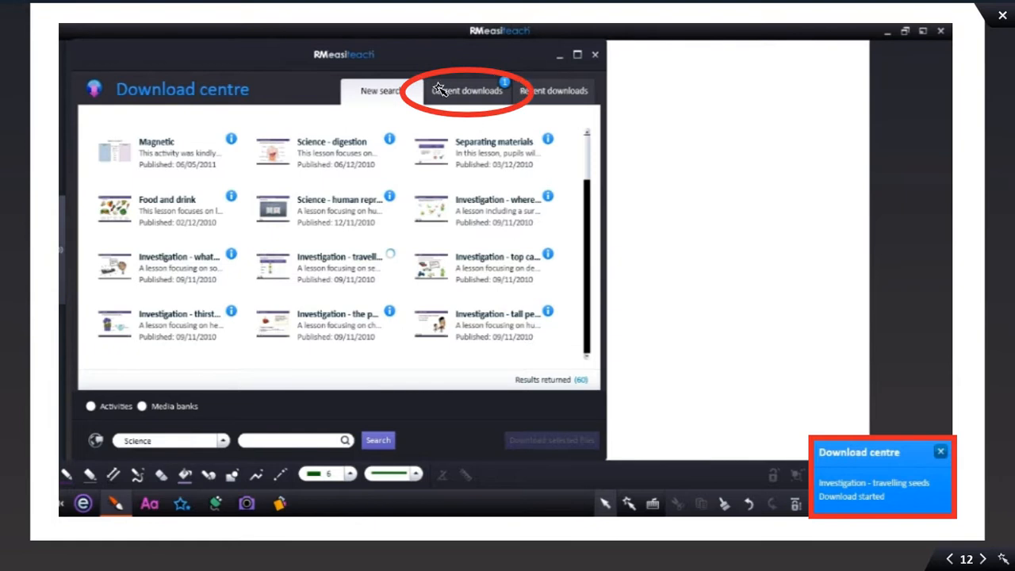
pyautogui.moveTo(536, 224)
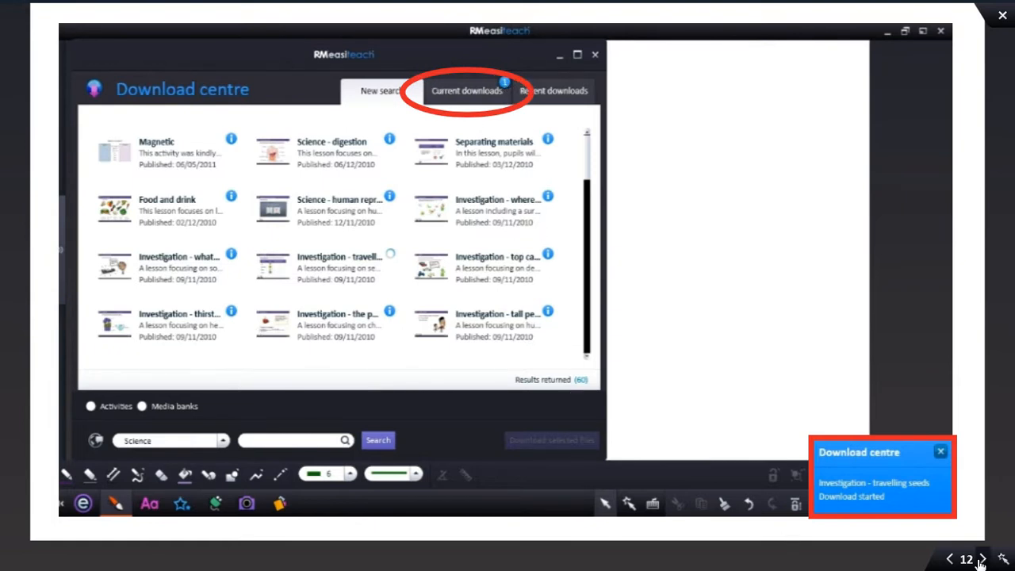
pyautogui.moveTo(982, 560)
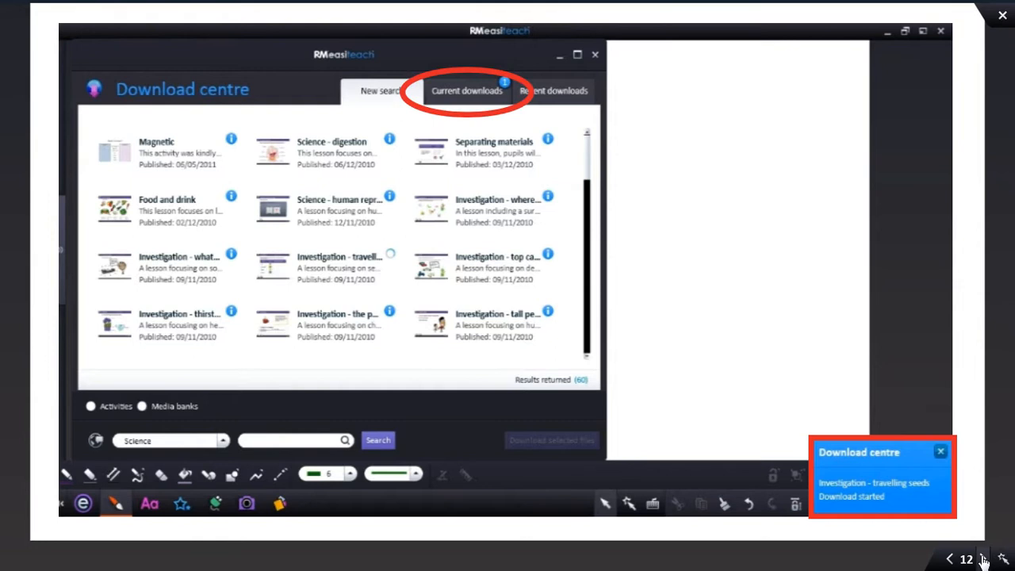
pyautogui.click(559, 100)
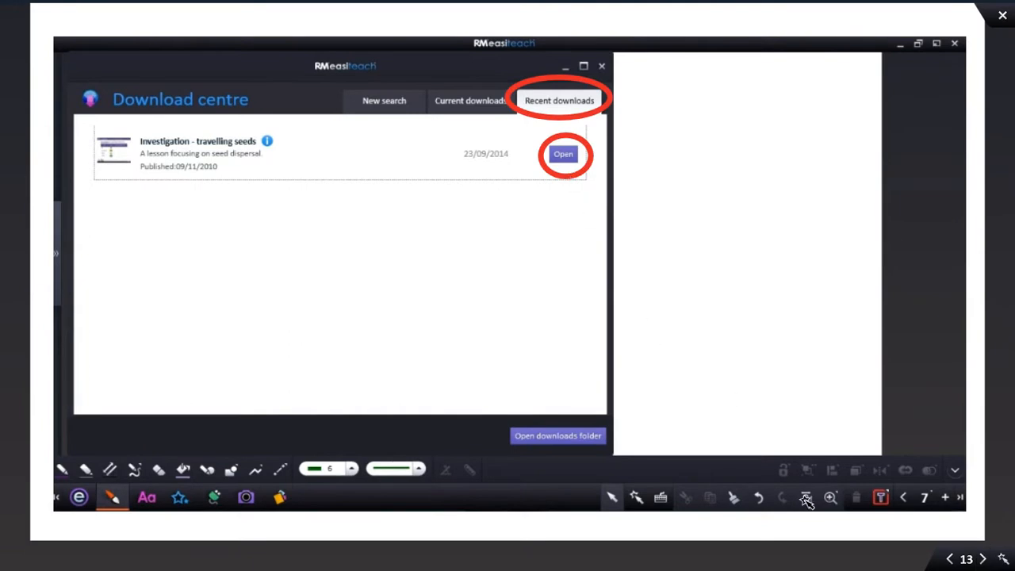
# - Load the downloaded travelling seeds lesson onto the Easiteach canvas
pyautogui.click(563, 154)
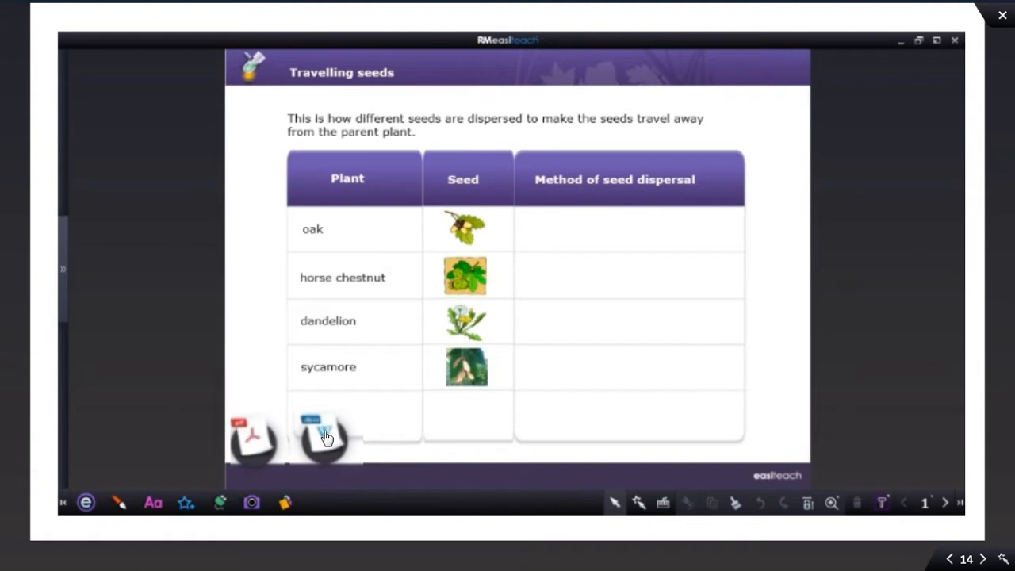
pyautogui.moveTo(350, 400)
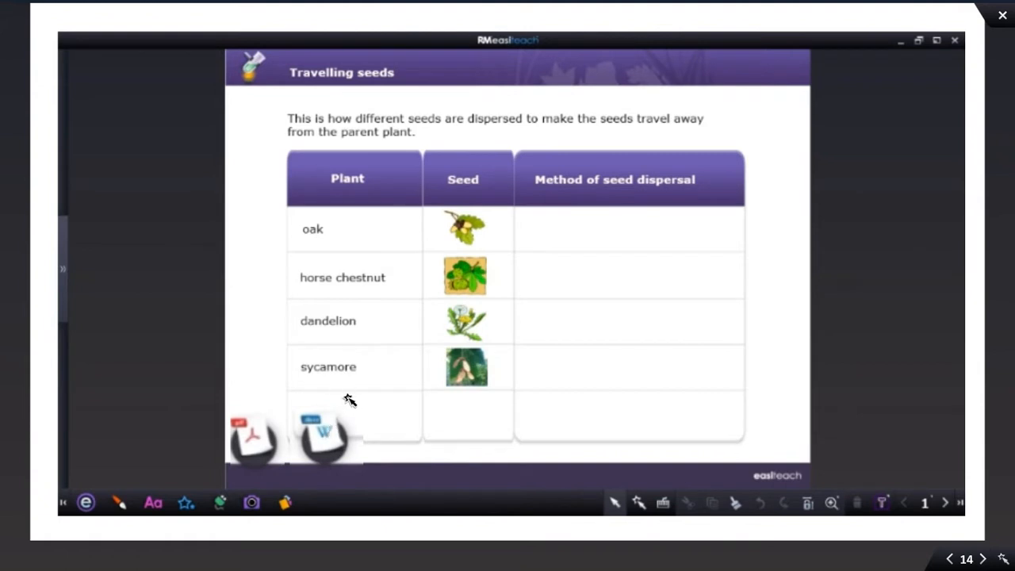
pyautogui.moveTo(324, 439)
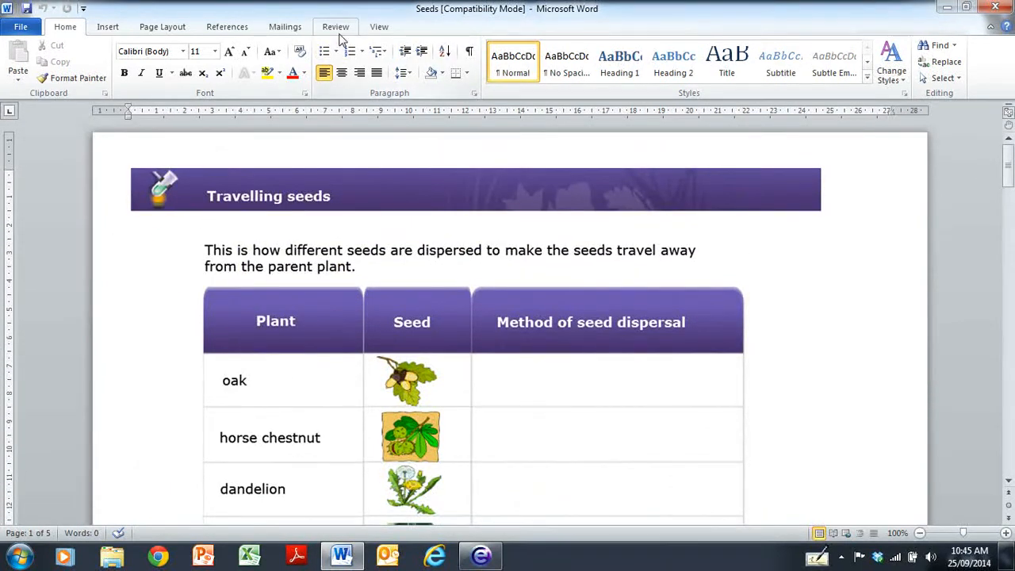
# - Ink-underline 'This is how' and highlight 'different seeds' in the Seeds Word document
pyautogui.click(335, 26)
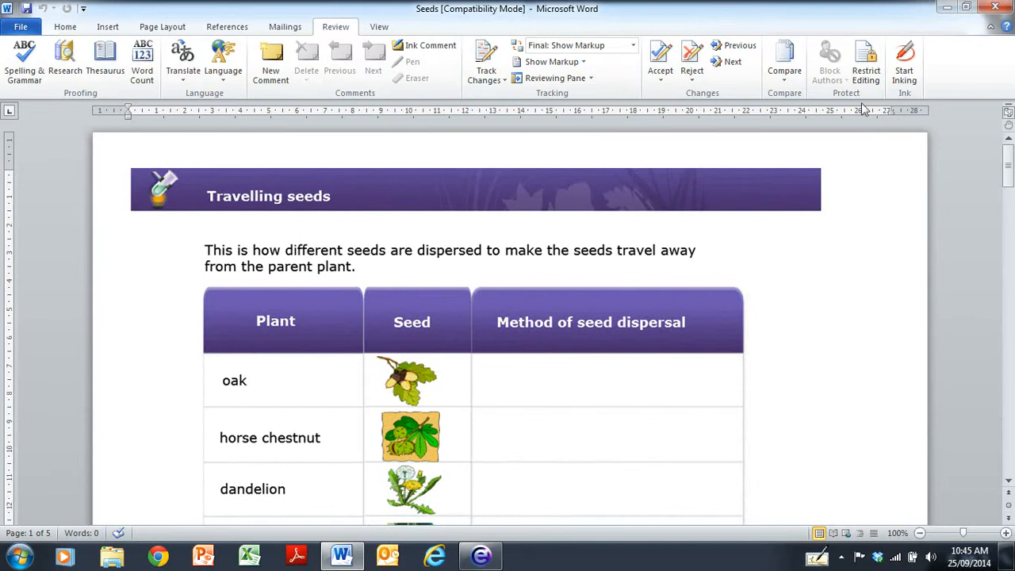
pyautogui.click(905, 64)
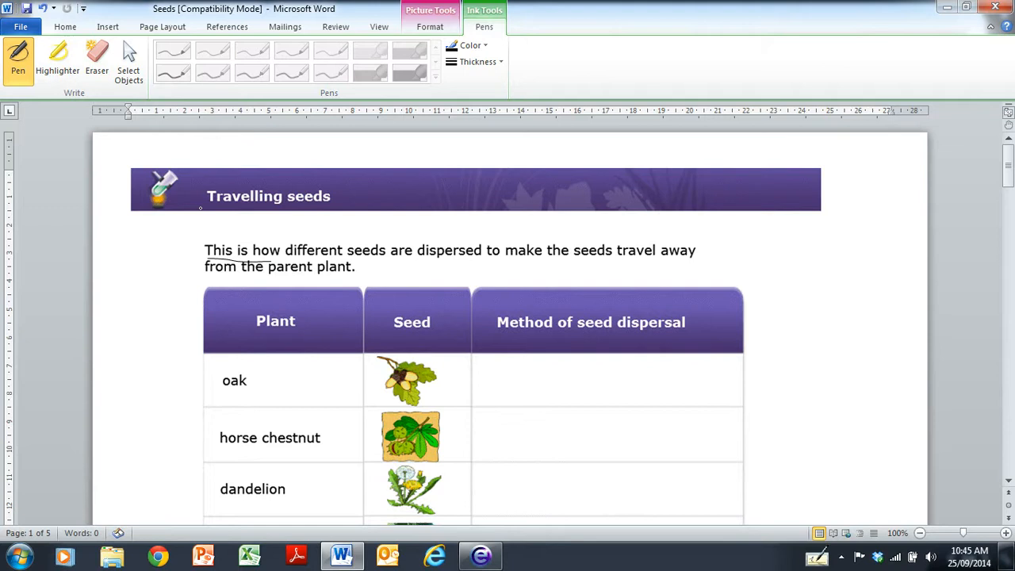
pyautogui.click(58, 59)
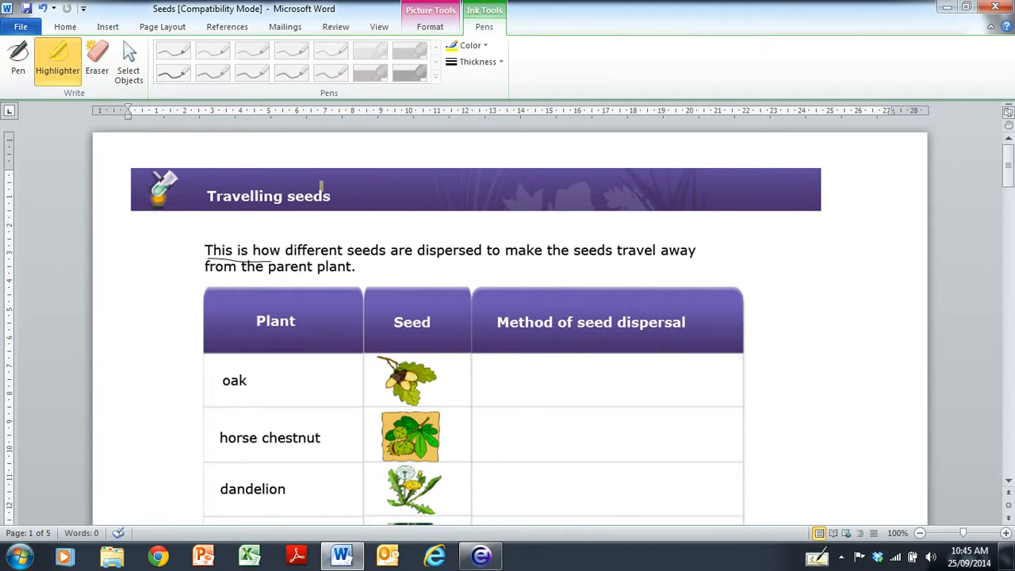
pyautogui.moveTo(285, 250); pyautogui.dragTo(383, 250)
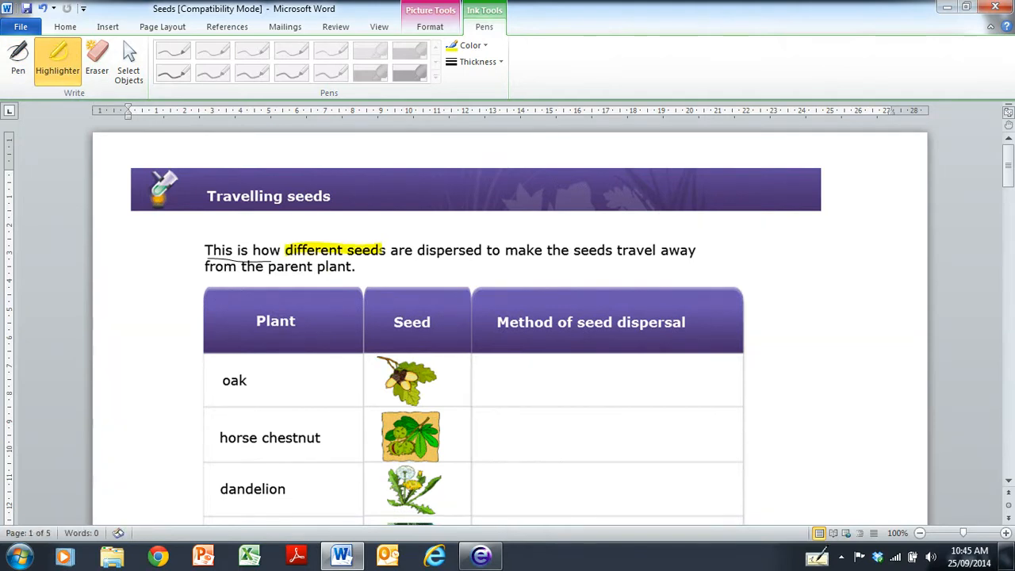
pyautogui.click(96, 59)
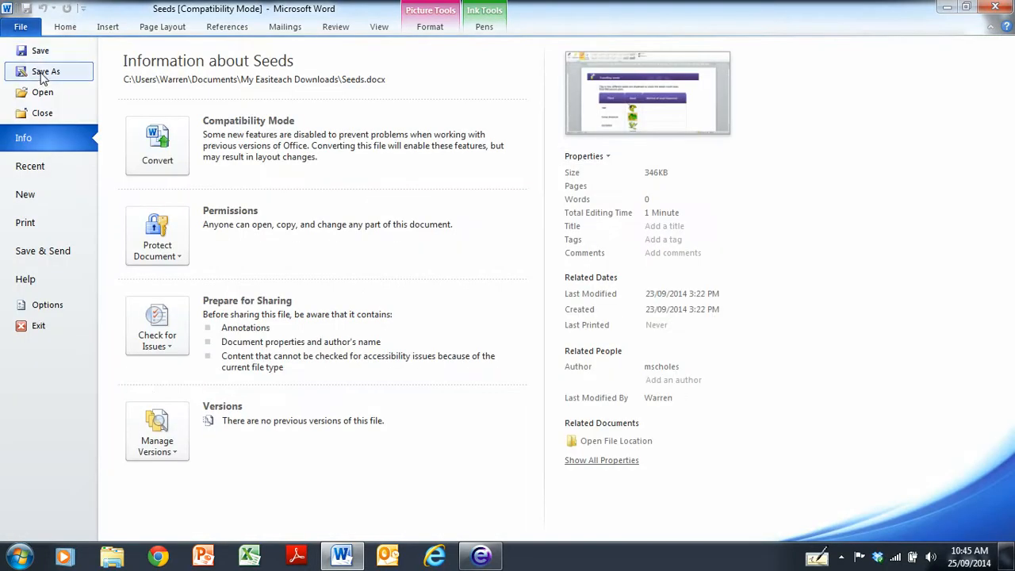
# - Cancel saving a copy, then close the Seeds document without keeping changes
pyautogui.click(45, 71)
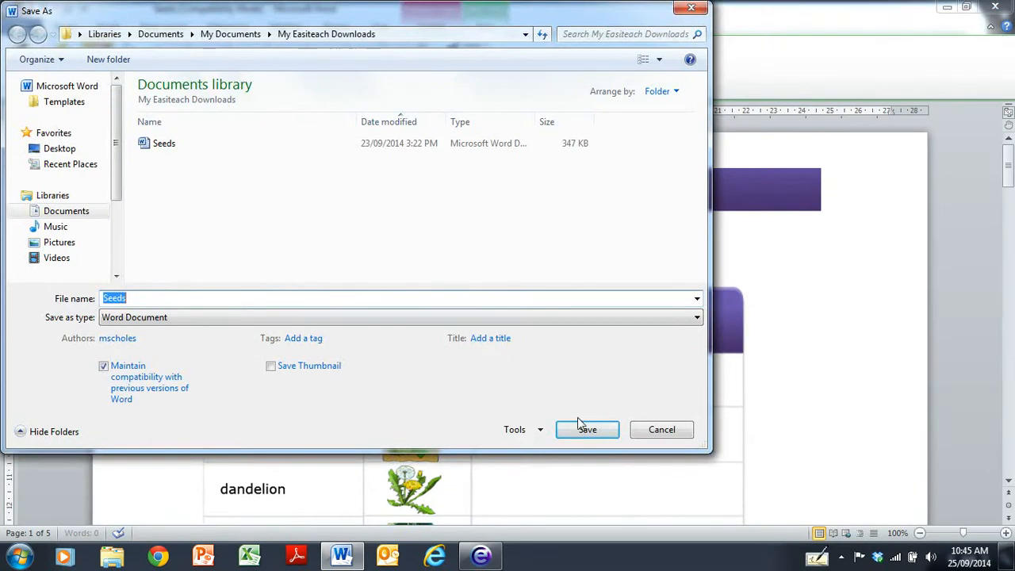
pyautogui.moveTo(662, 429)
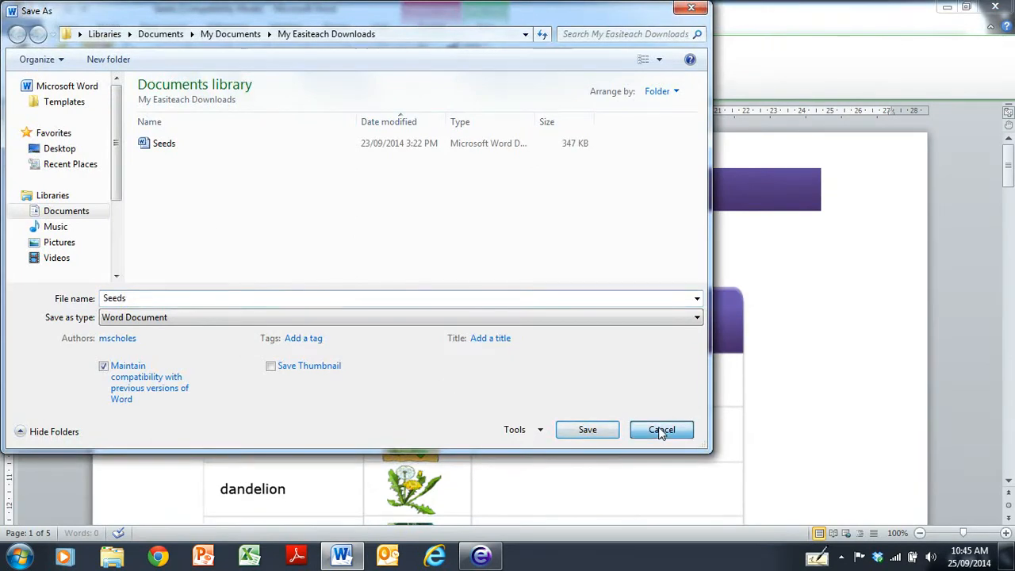
pyautogui.click(662, 429)
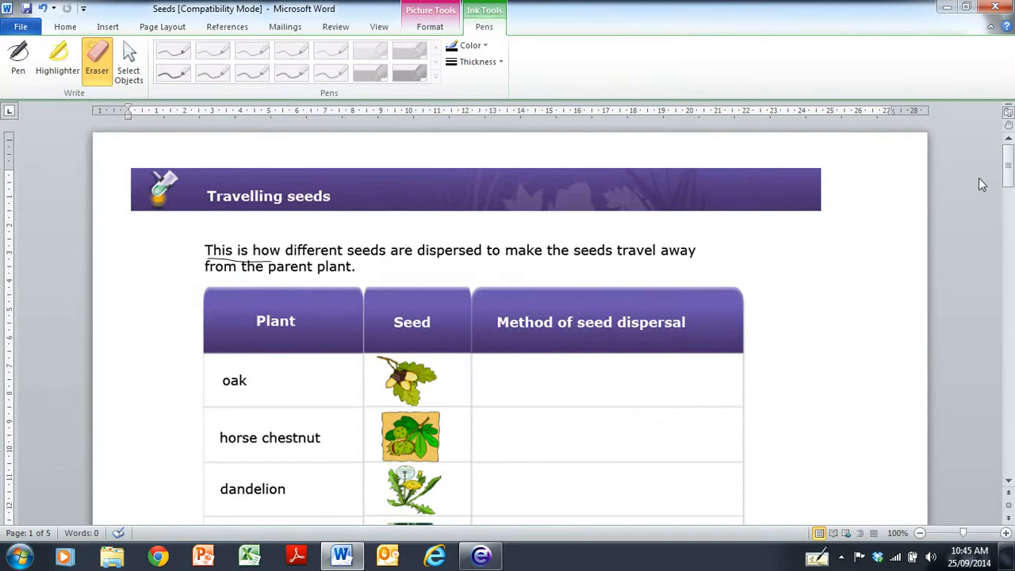
pyautogui.moveTo(1001, 10)
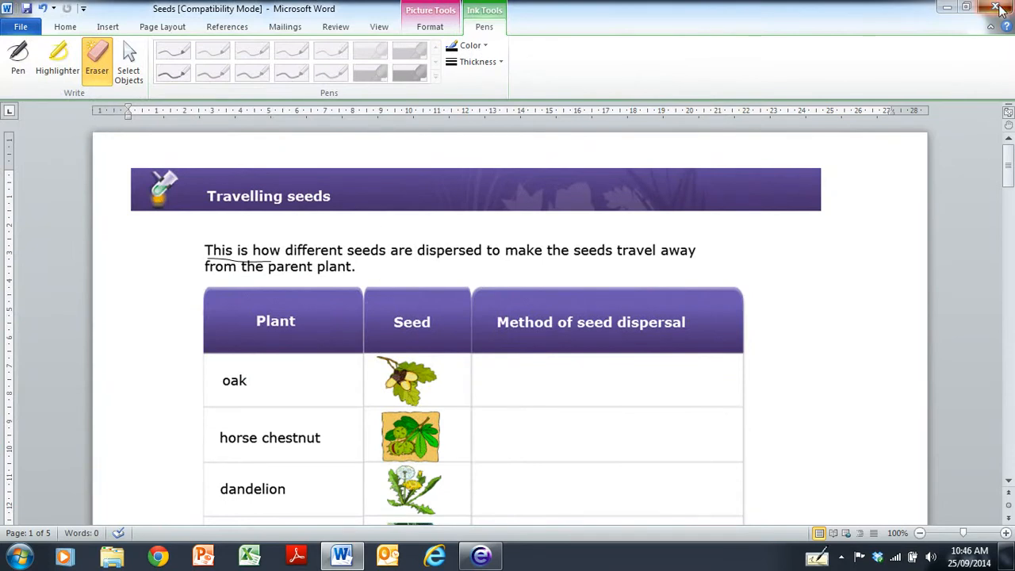
pyautogui.click(998, 8)
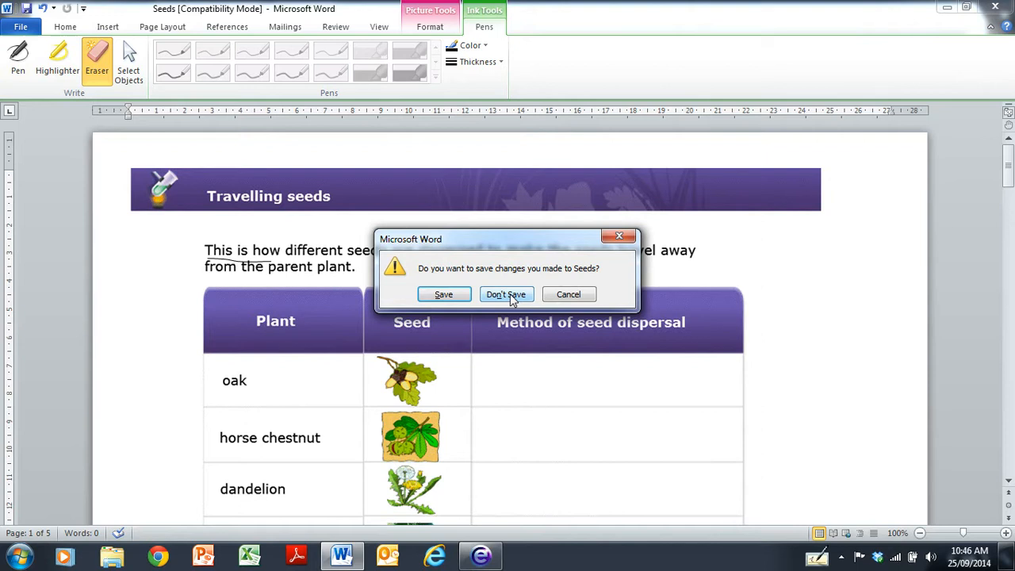
pyautogui.click(506, 295)
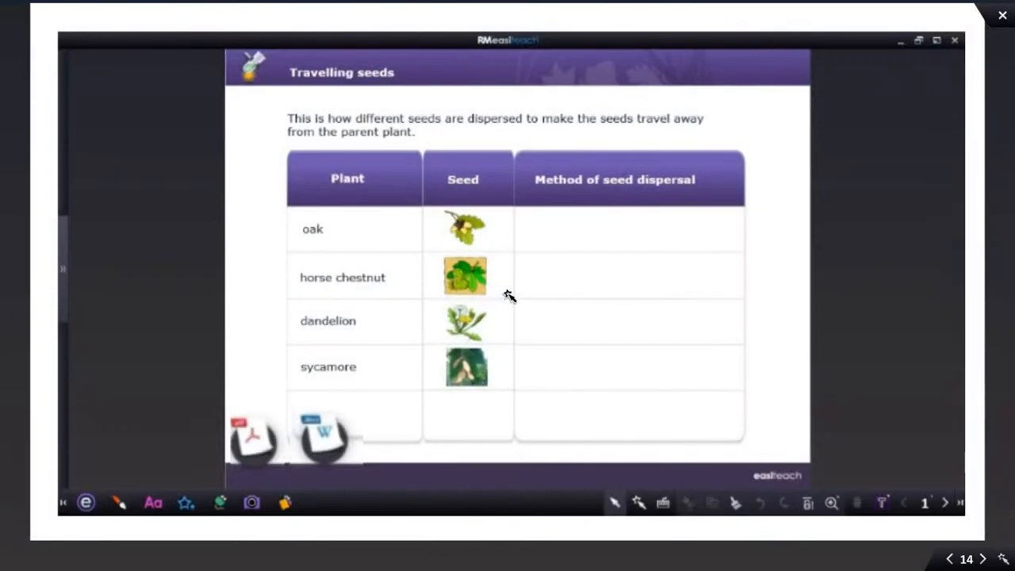
pyautogui.moveTo(258, 439)
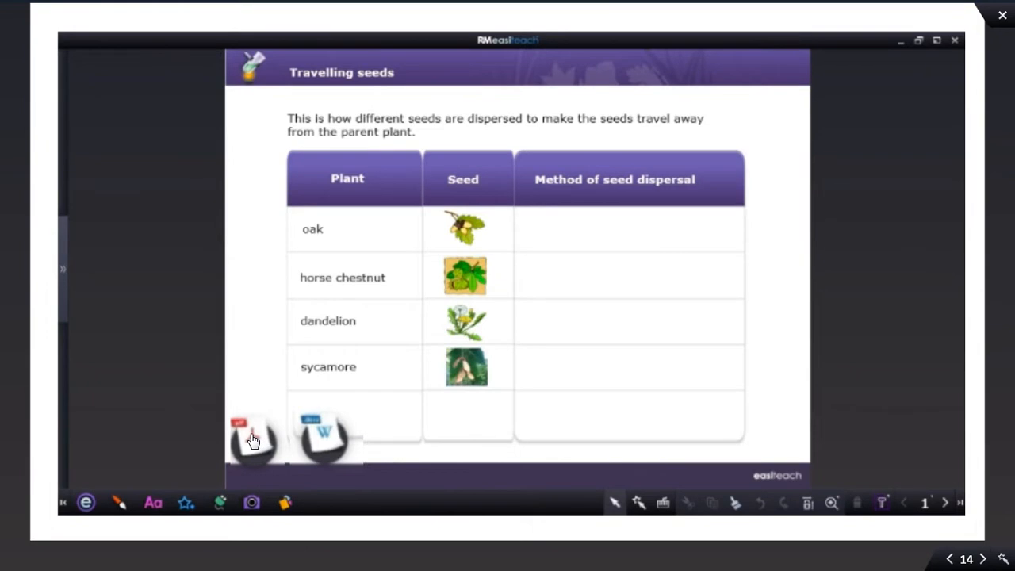
# - Open the lesson's Seeds.pdf attachment in Adobe Reader
pyautogui.click(254, 439)
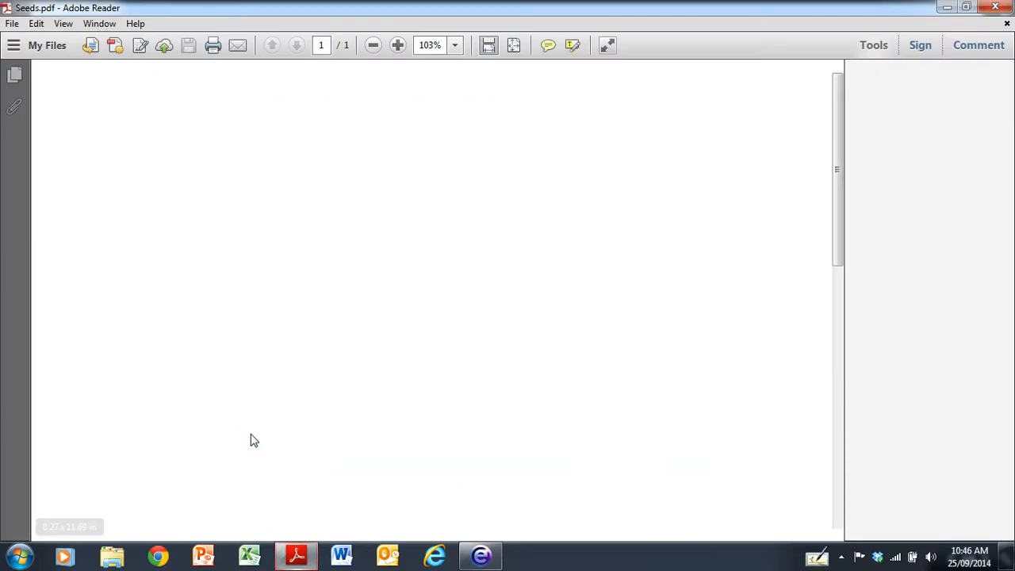
# - Highlight the subject yellow and underline 'understanding of seed dispersal' in the teacher notes
pyautogui.click(397, 44)
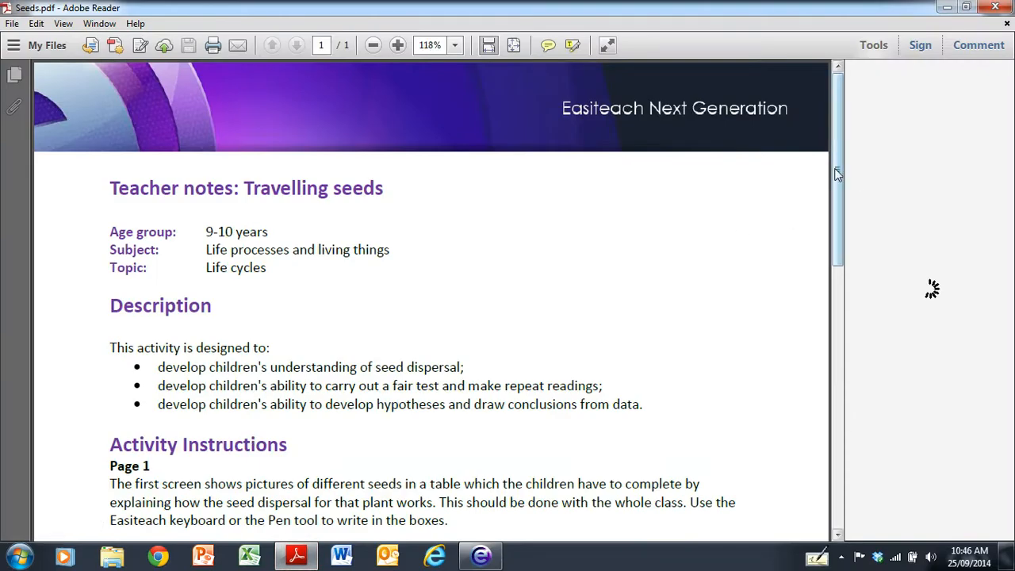
pyautogui.click(873, 44)
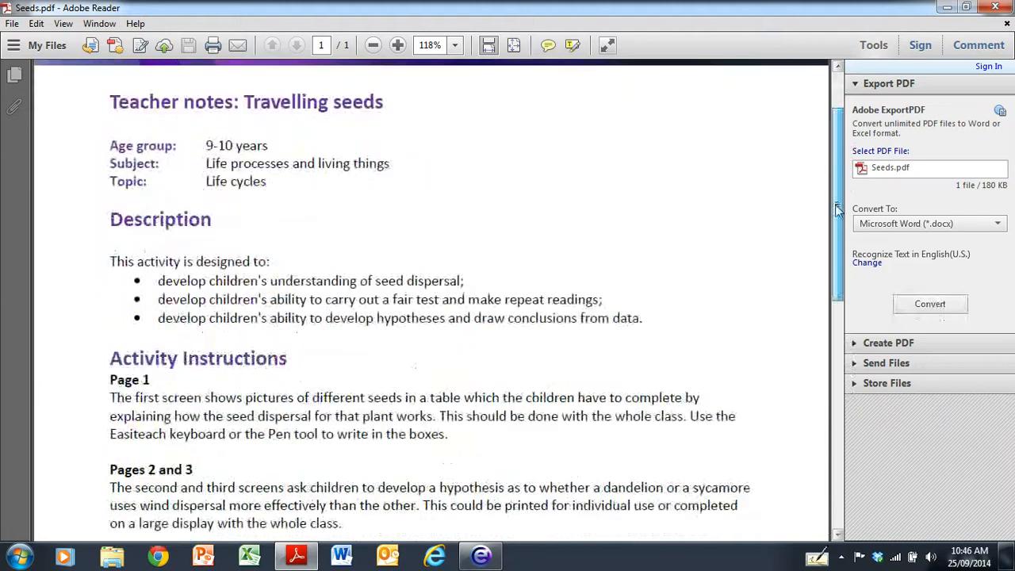
pyautogui.scroll(3)
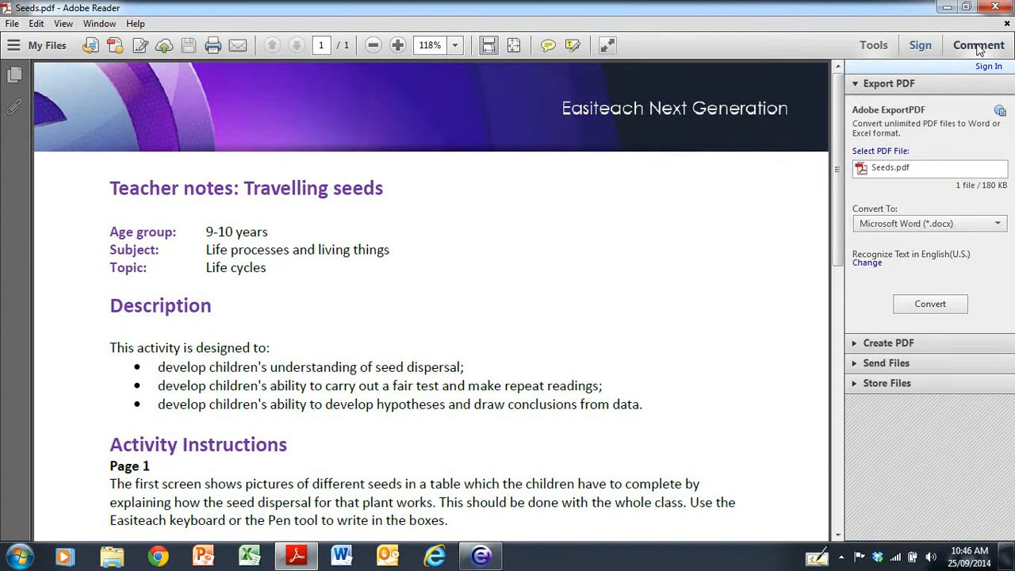
pyautogui.click(978, 44)
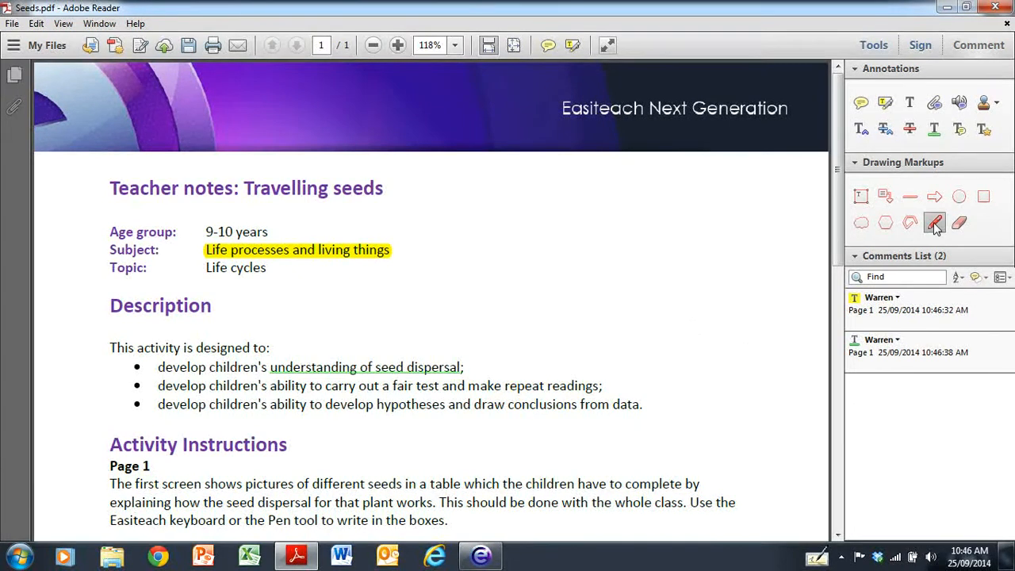
# - Draw a red freehand pencil line beside the Description heading
pyautogui.moveTo(310, 313); pyautogui.dragTo(333, 294)
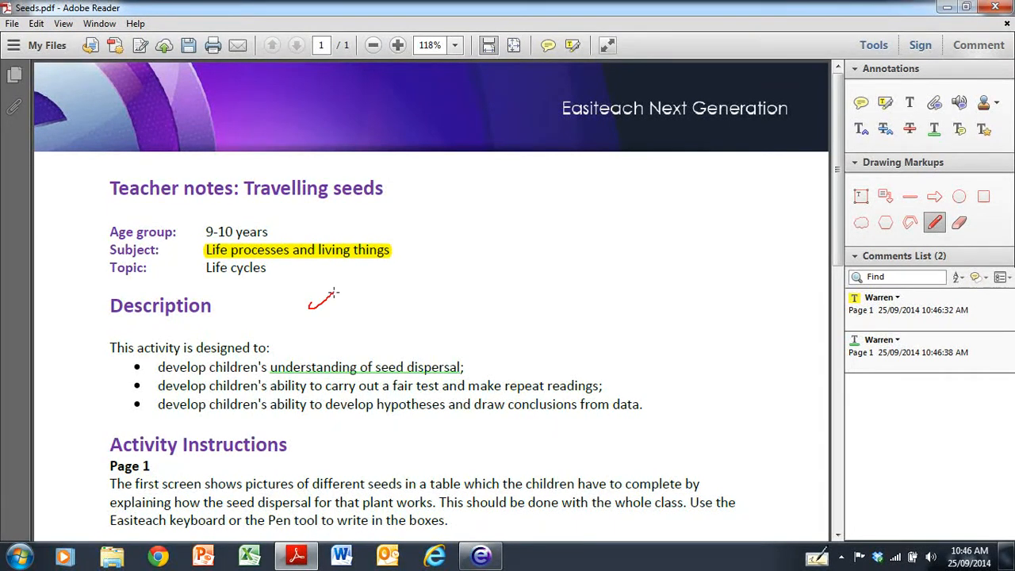
pyautogui.moveTo(333, 300); pyautogui.dragTo(435, 307)
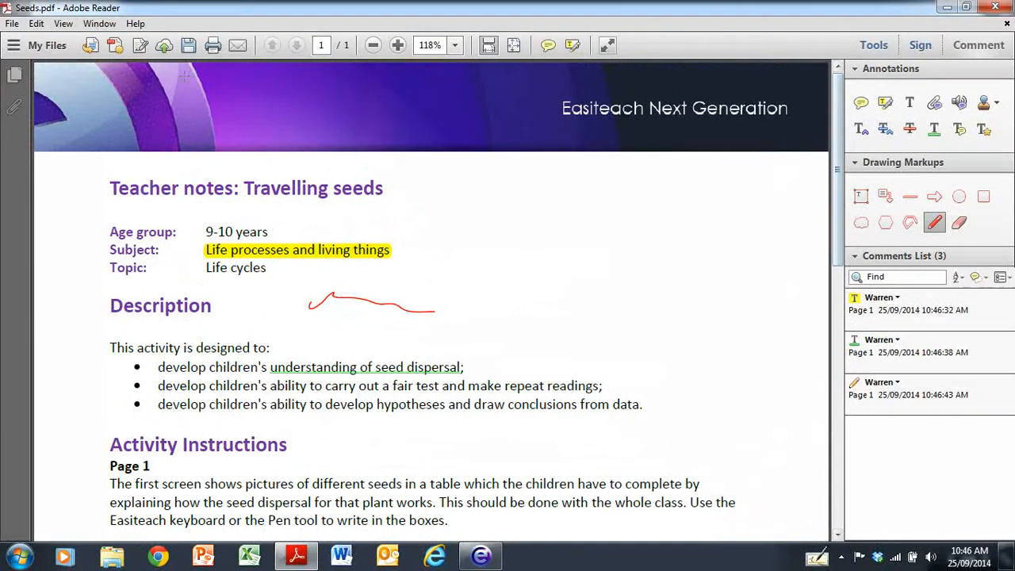
# - Cancel Save As and close the annotated Seeds PDF, returning to the Easiteach lesson
pyautogui.click(12, 23)
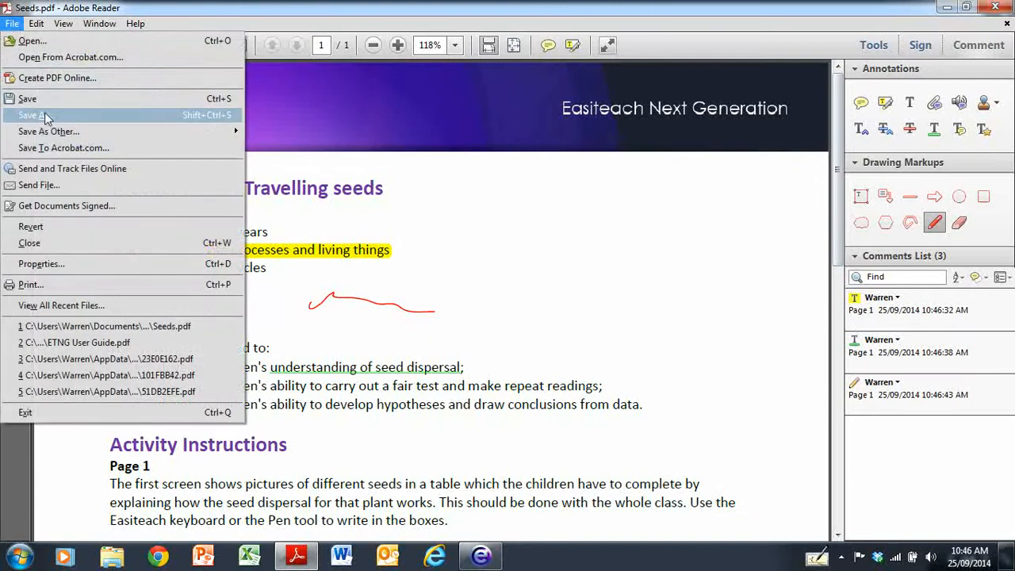
pyautogui.click(34, 116)
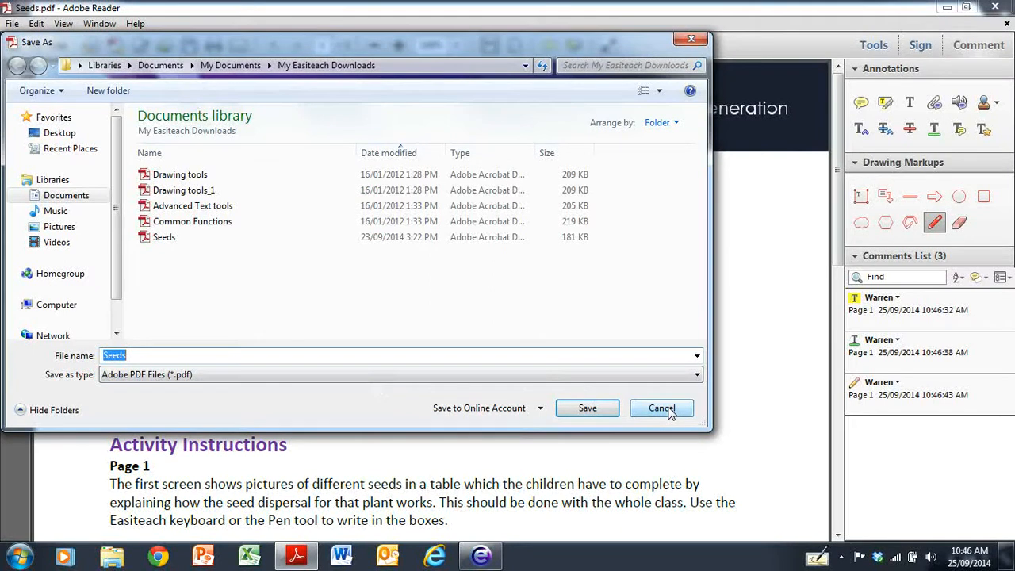
pyautogui.click(662, 408)
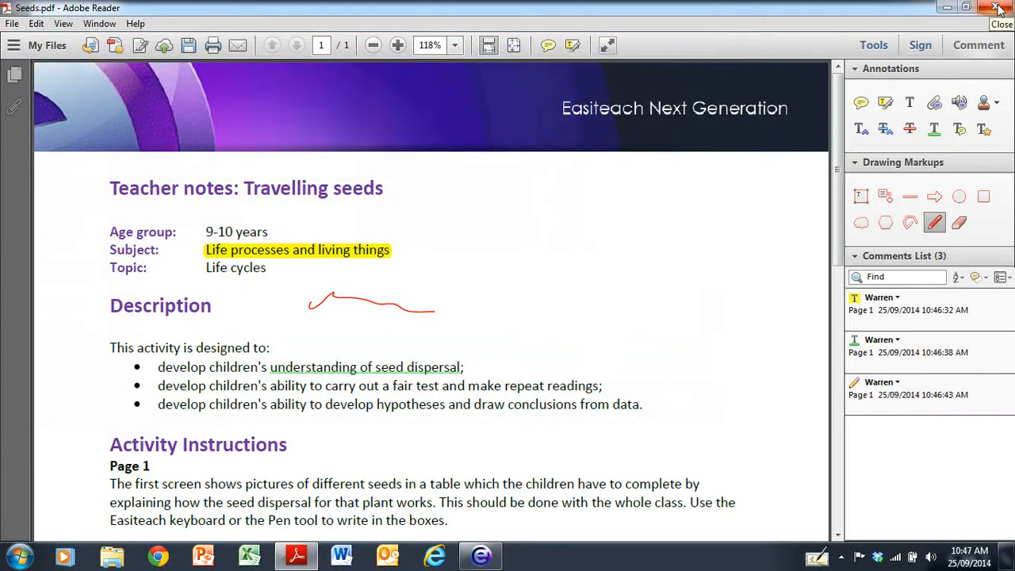
pyautogui.click(1001, 7)
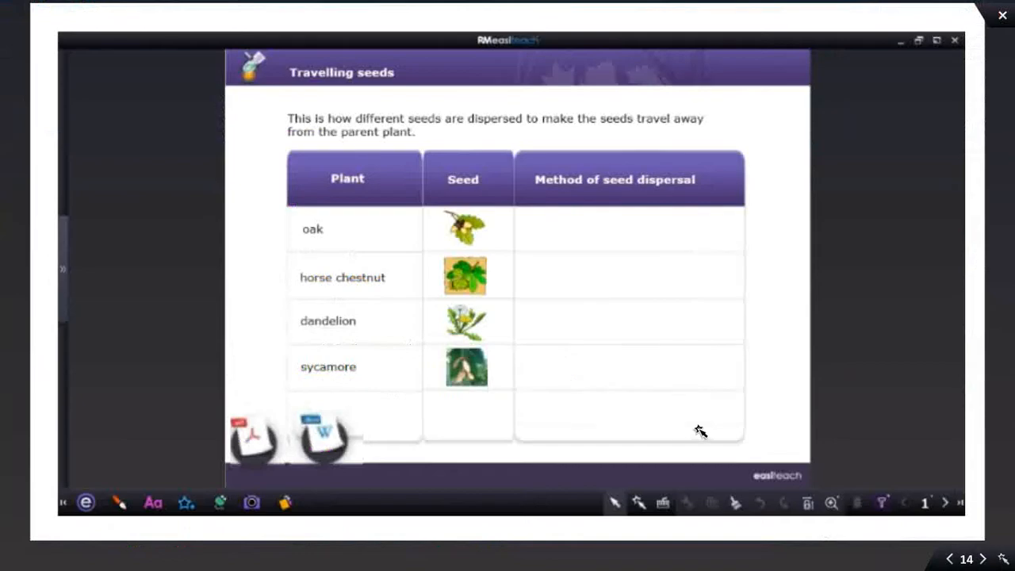
pyautogui.moveTo(916, 558)
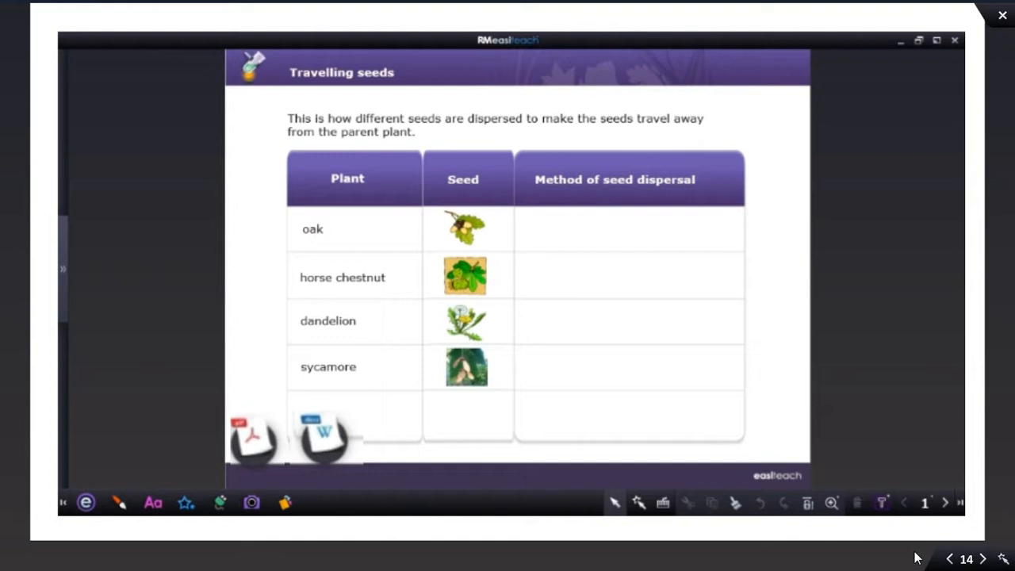
pyautogui.moveTo(983, 561)
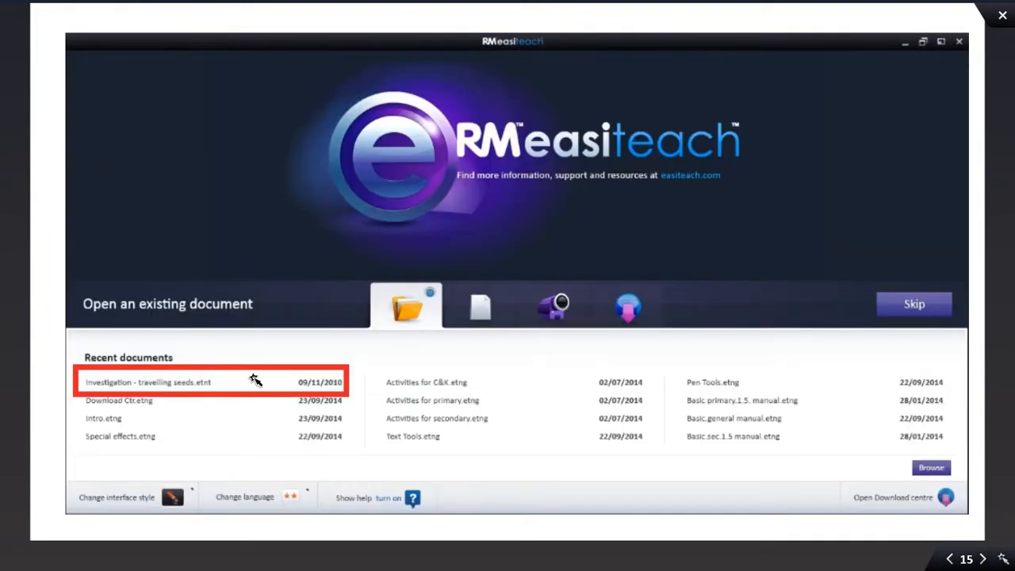
pyautogui.moveTo(215, 377)
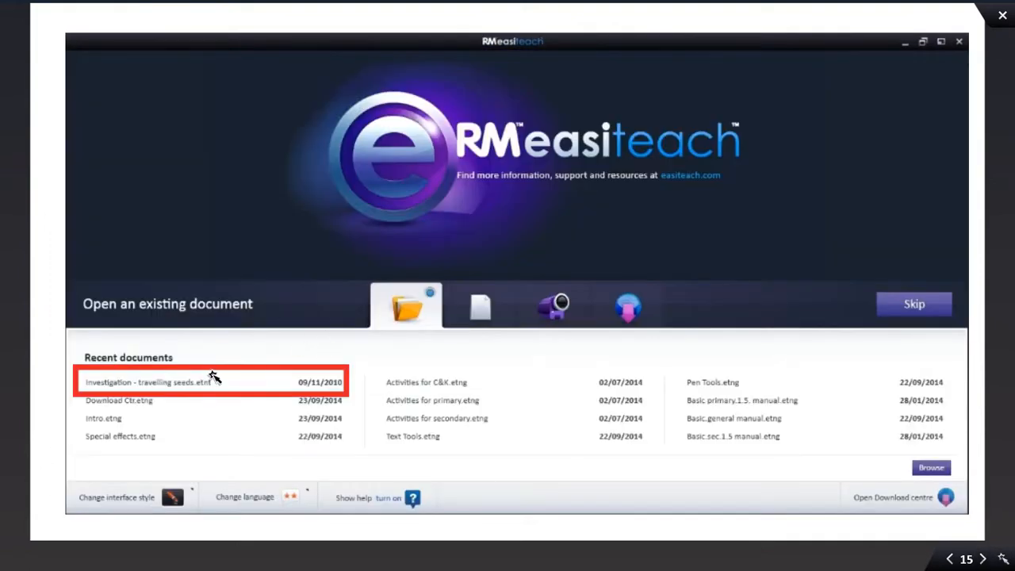
pyautogui.moveTo(241, 391)
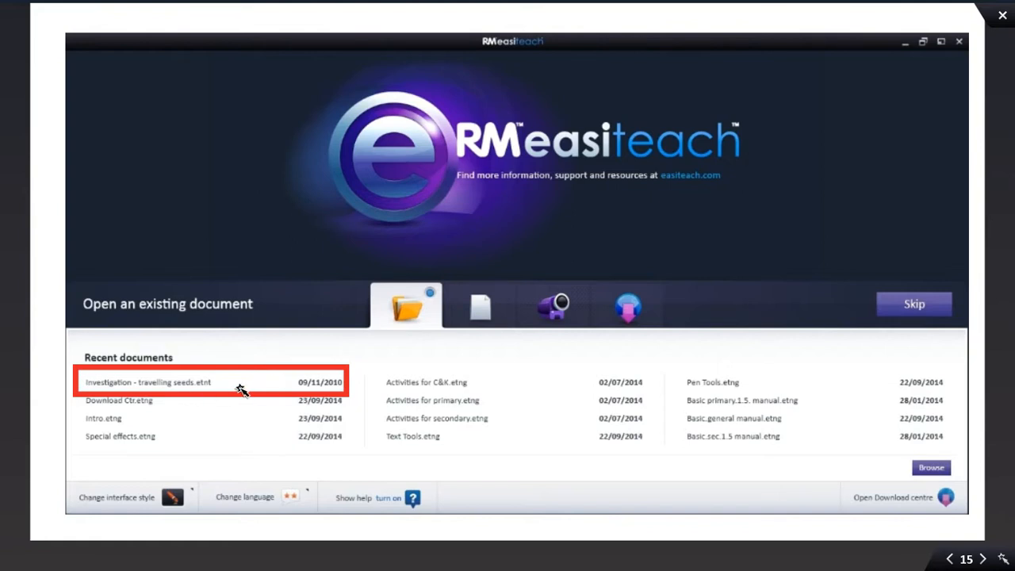
pyautogui.moveTo(242, 392)
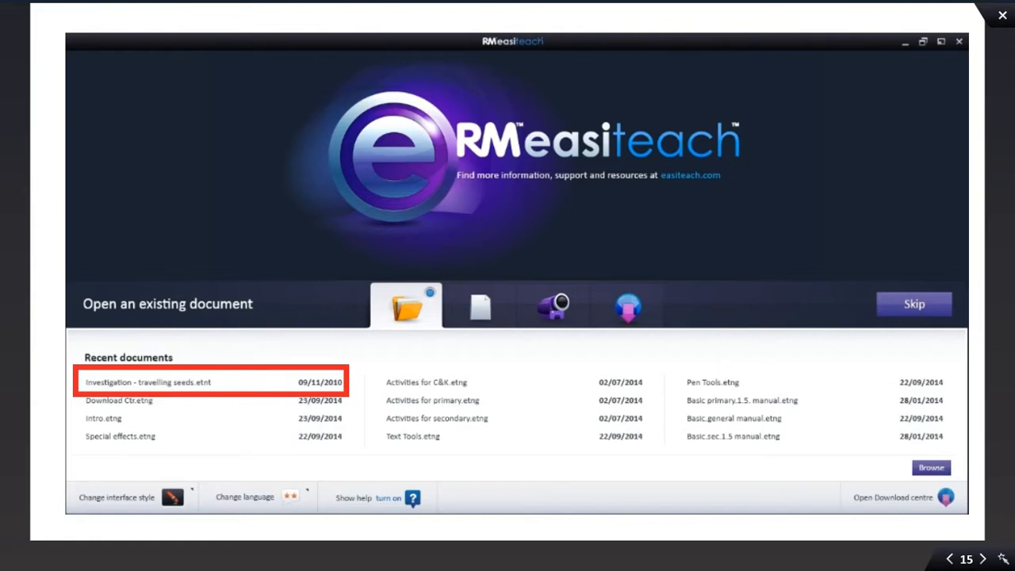
pyautogui.moveTo(806, 538)
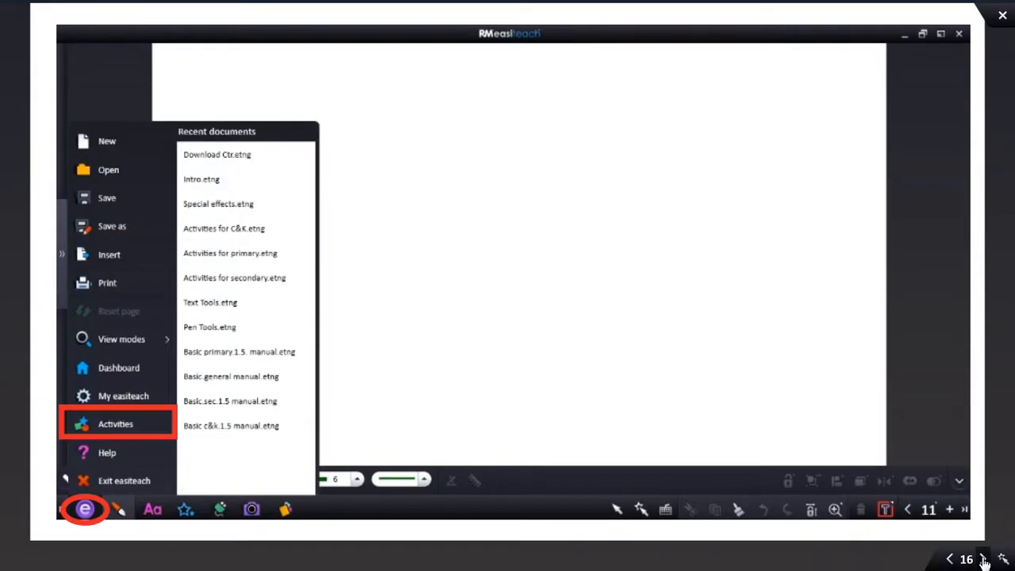
pyautogui.moveTo(170, 427)
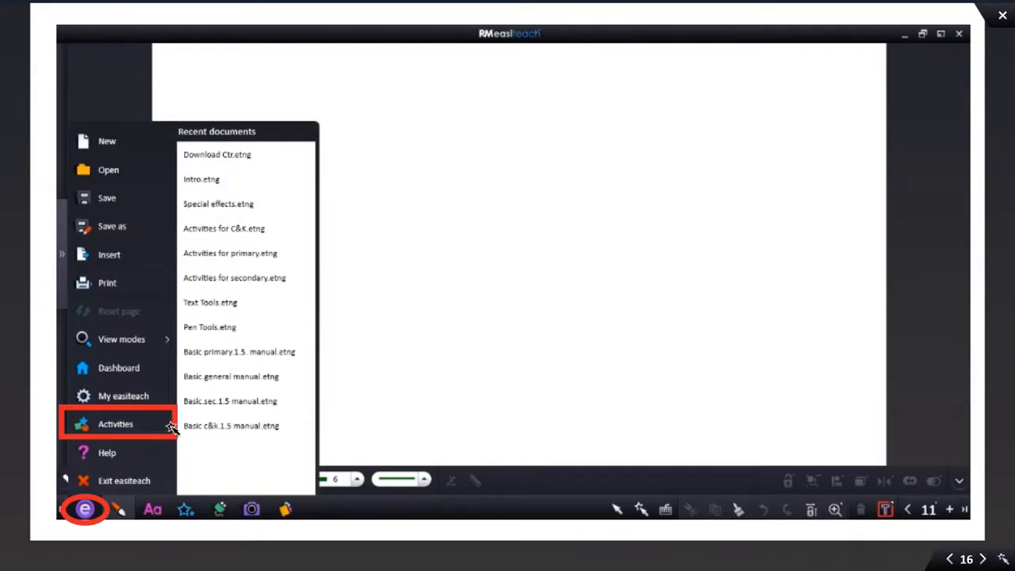
pyautogui.moveTo(123, 510)
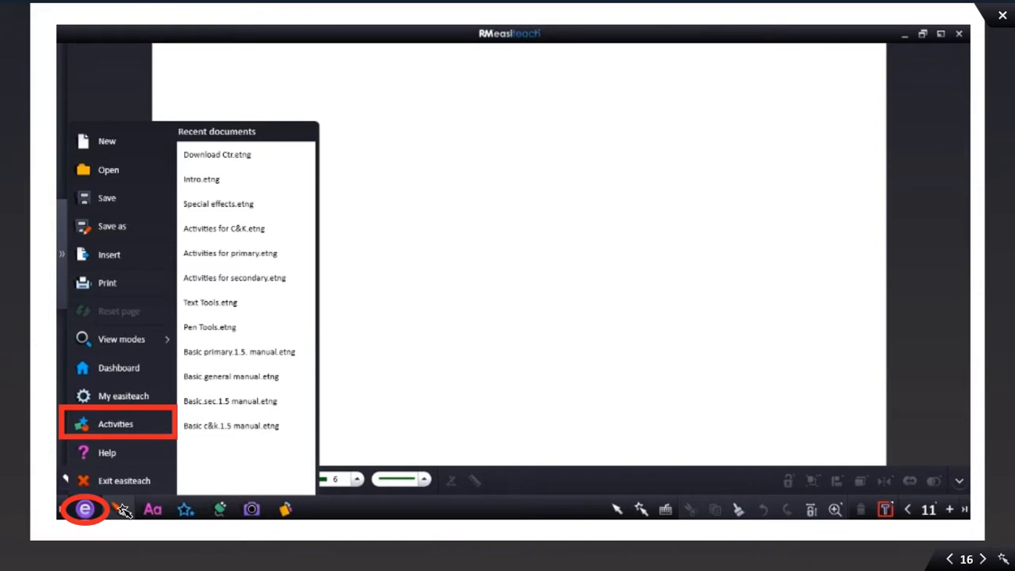
pyautogui.moveTo(159, 439)
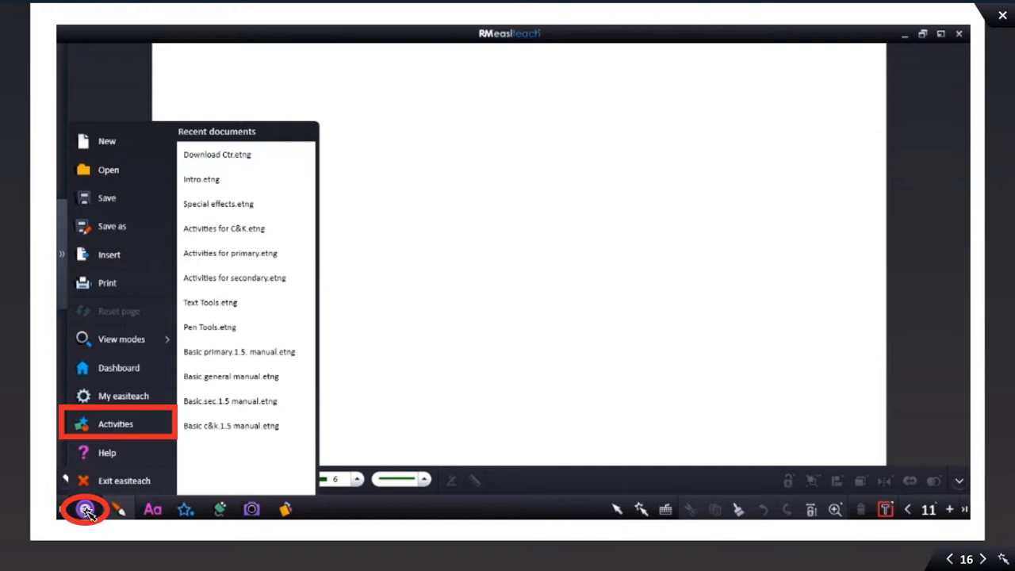
pyautogui.moveTo(130, 429)
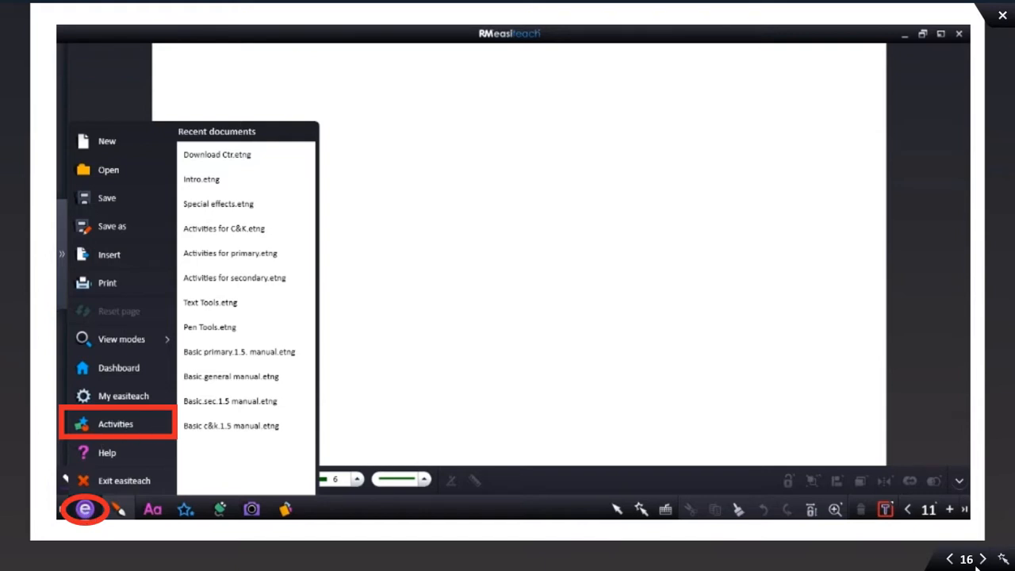
# - Bring up the Open document dialog from the Easiteach Activities menu, showing the Documents library
pyautogui.click(108, 170)
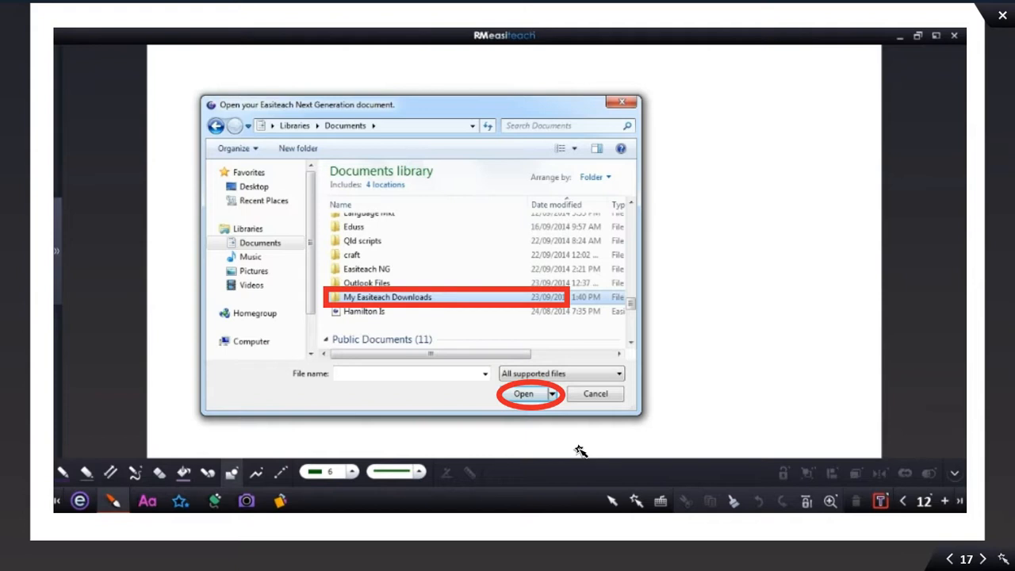
pyautogui.moveTo(456, 303)
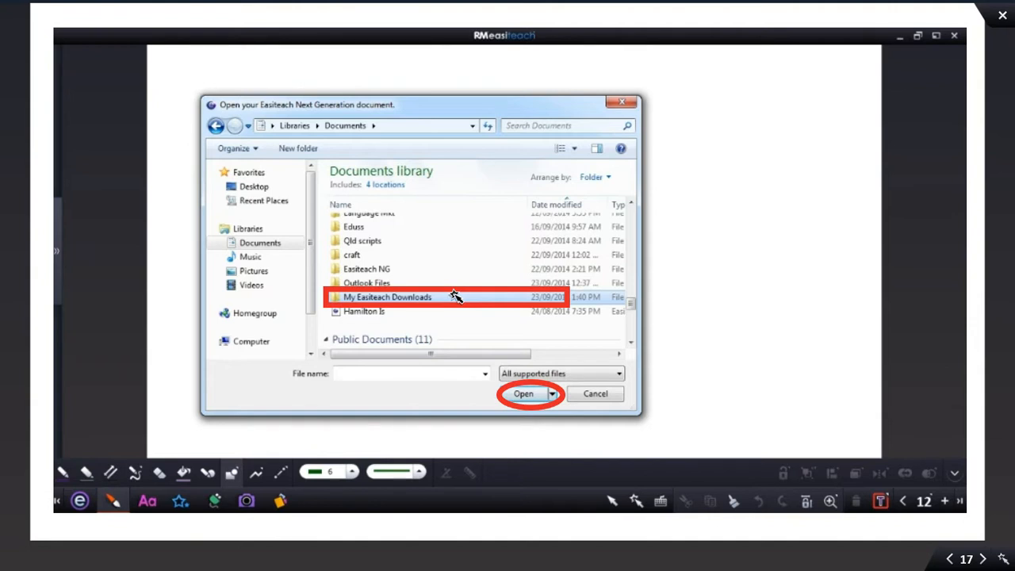
pyautogui.moveTo(513, 420)
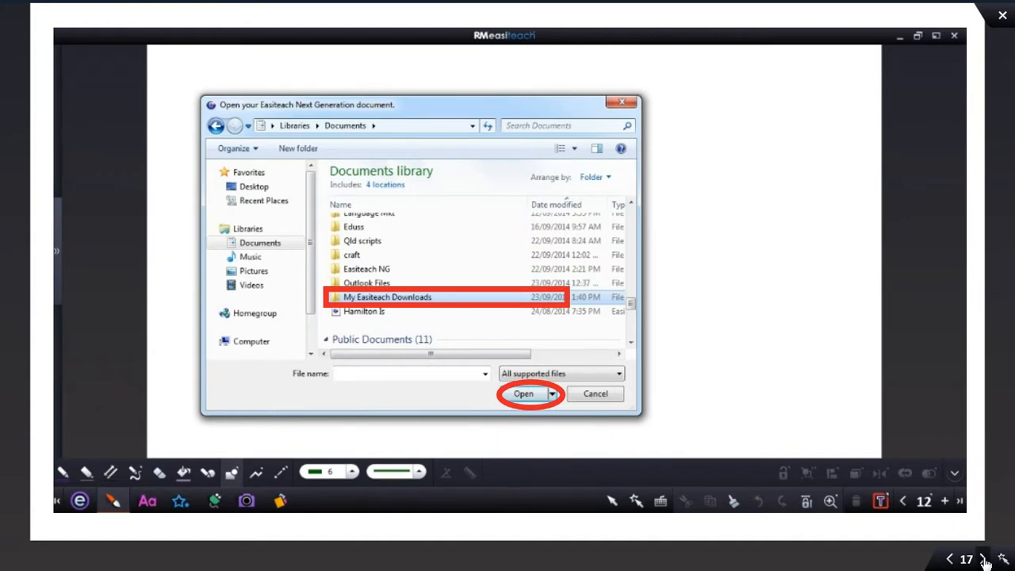
# - Enter the My Easiteach Downloads folder to locate 'Investigation - travelling seeds'
pyautogui.doubleClick(387, 296)
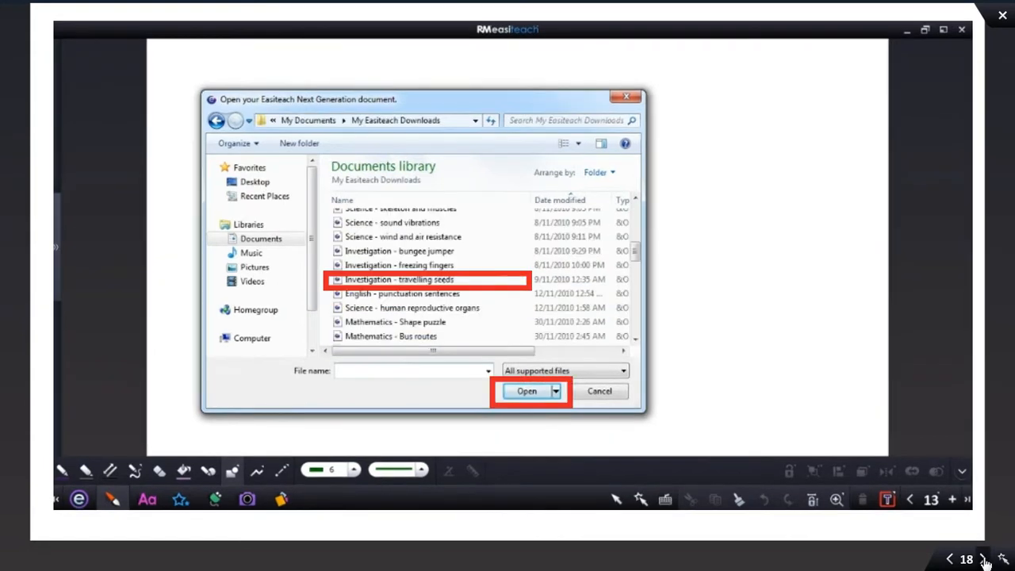